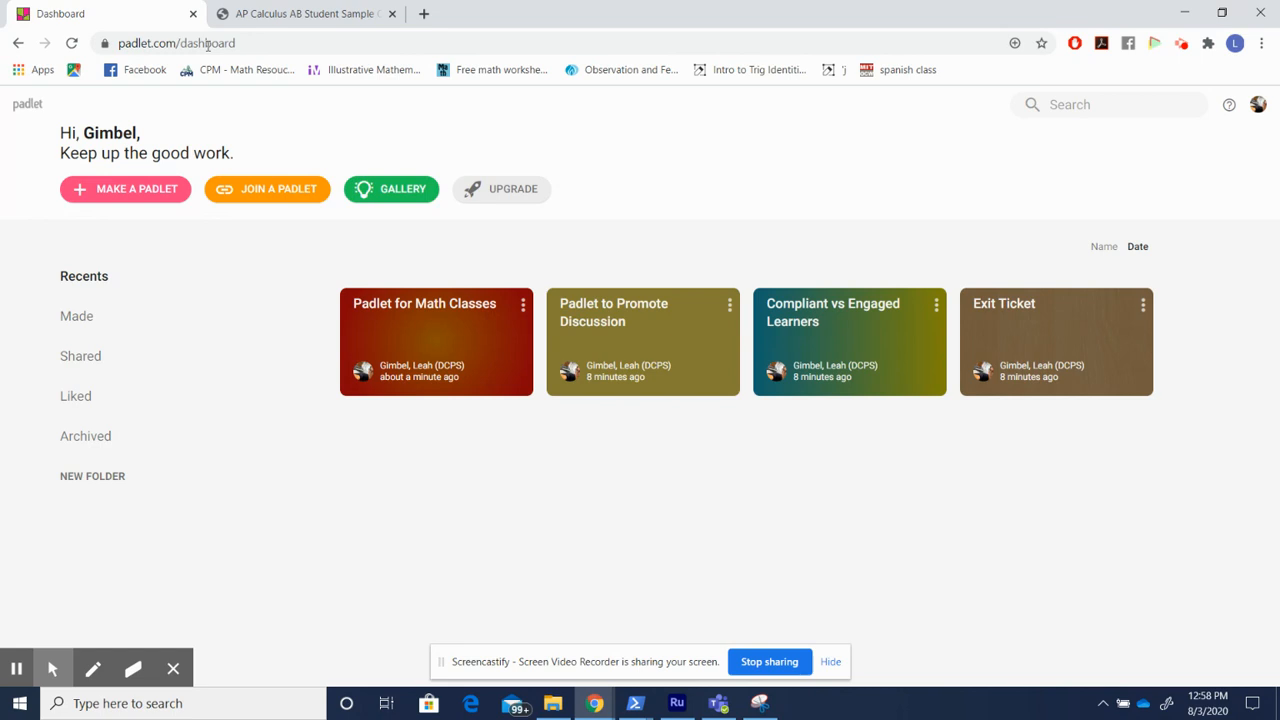
{"action": "mouse_move", "coordinate": [381, 127]}
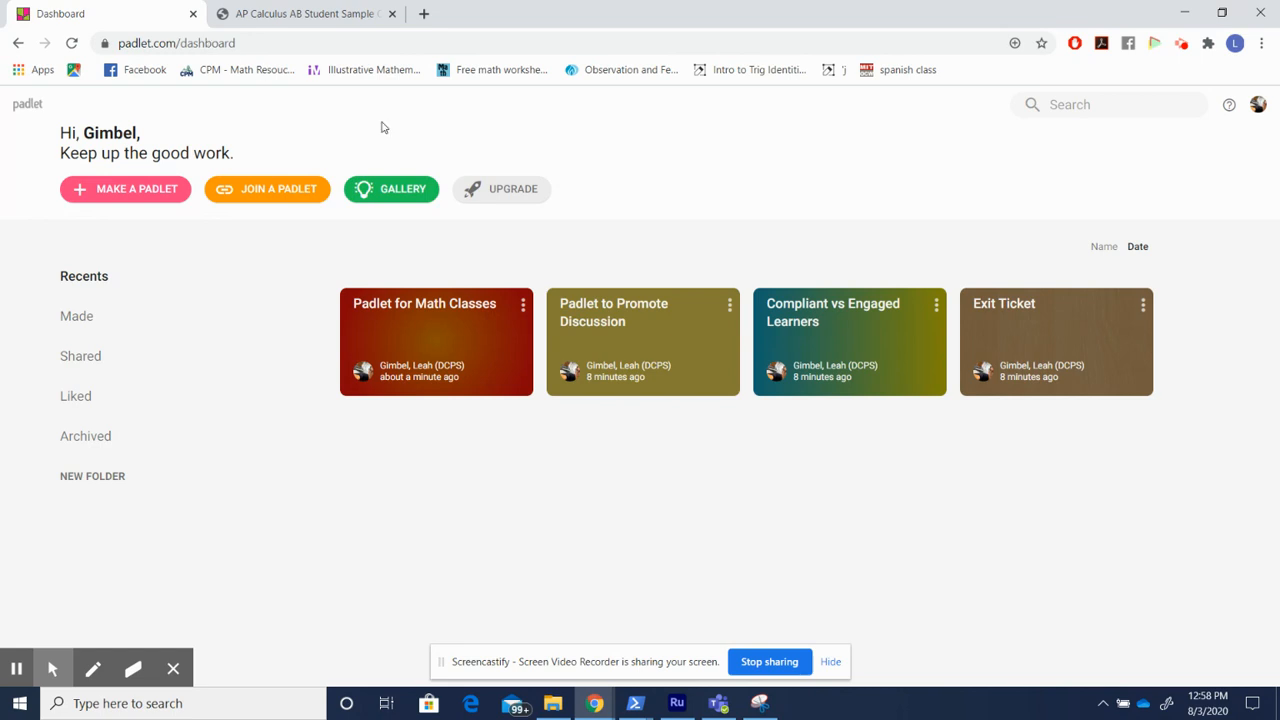
Open the 'Padlet for Math Classes' board from the Padlet dashboard
{"action": "left_click", "coordinate": [436, 341]}
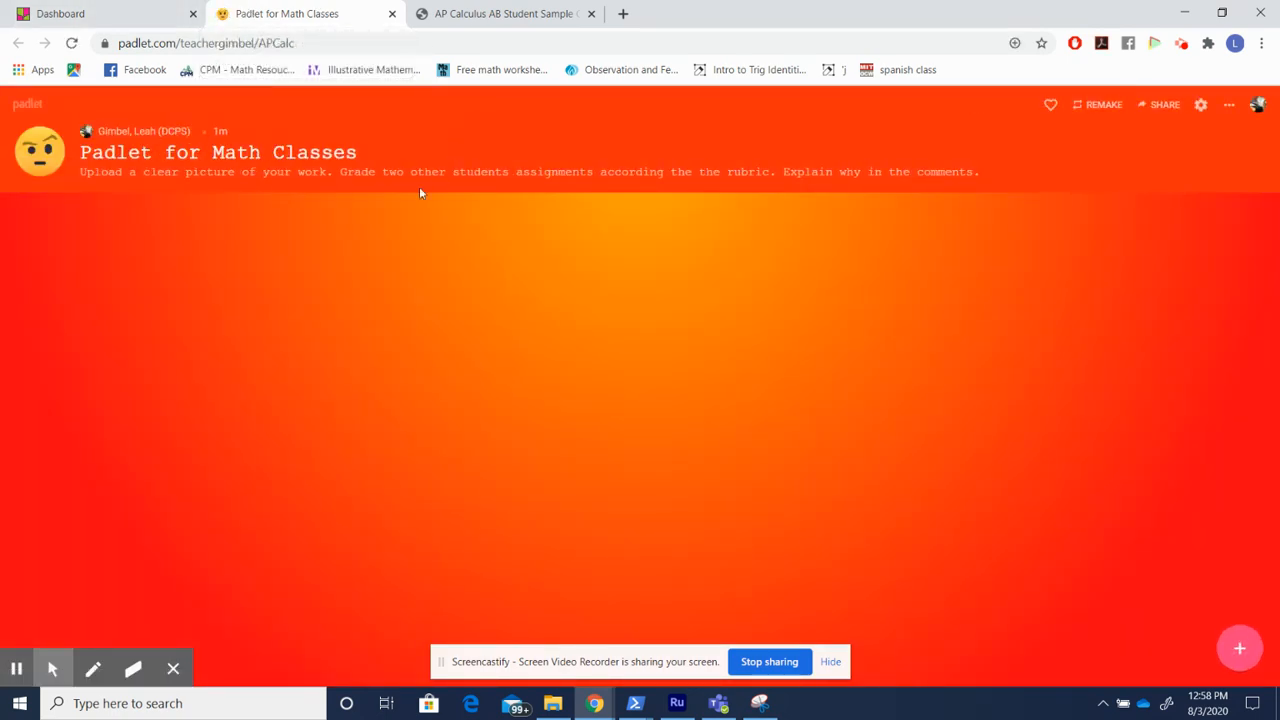
{"action": "mouse_move", "coordinate": [395, 224]}
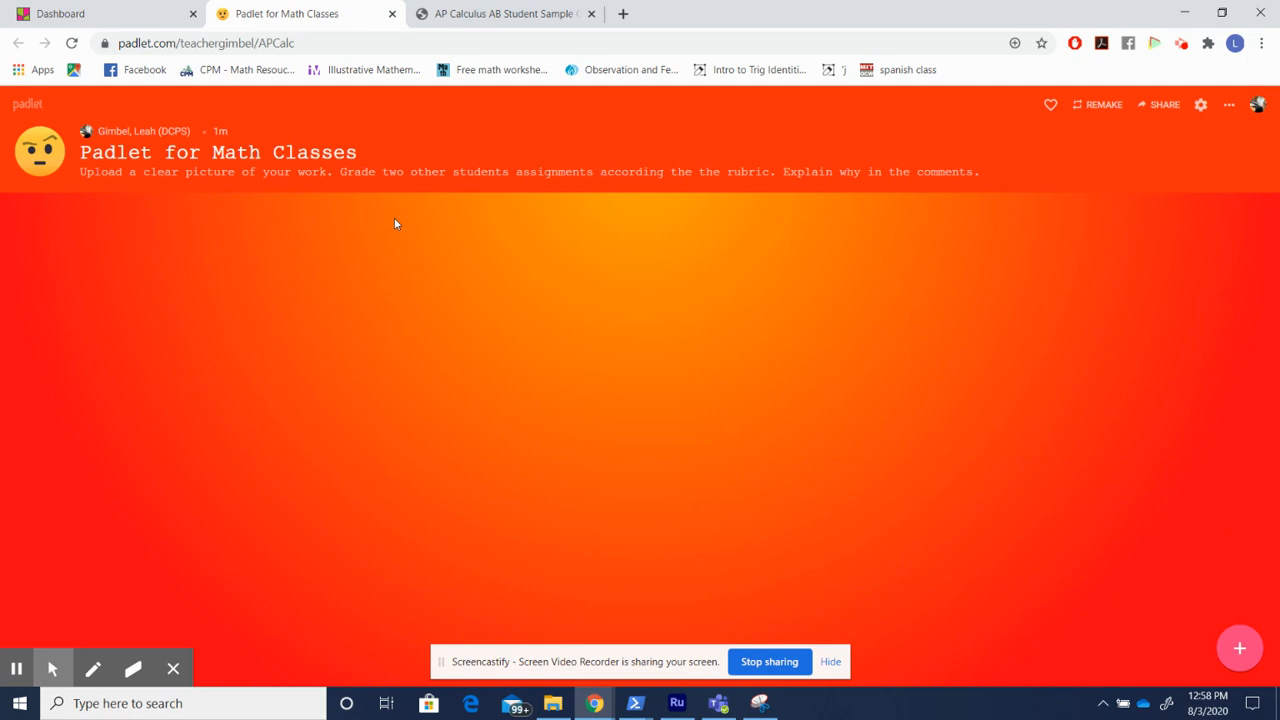
{"action": "mouse_move", "coordinate": [959, 207]}
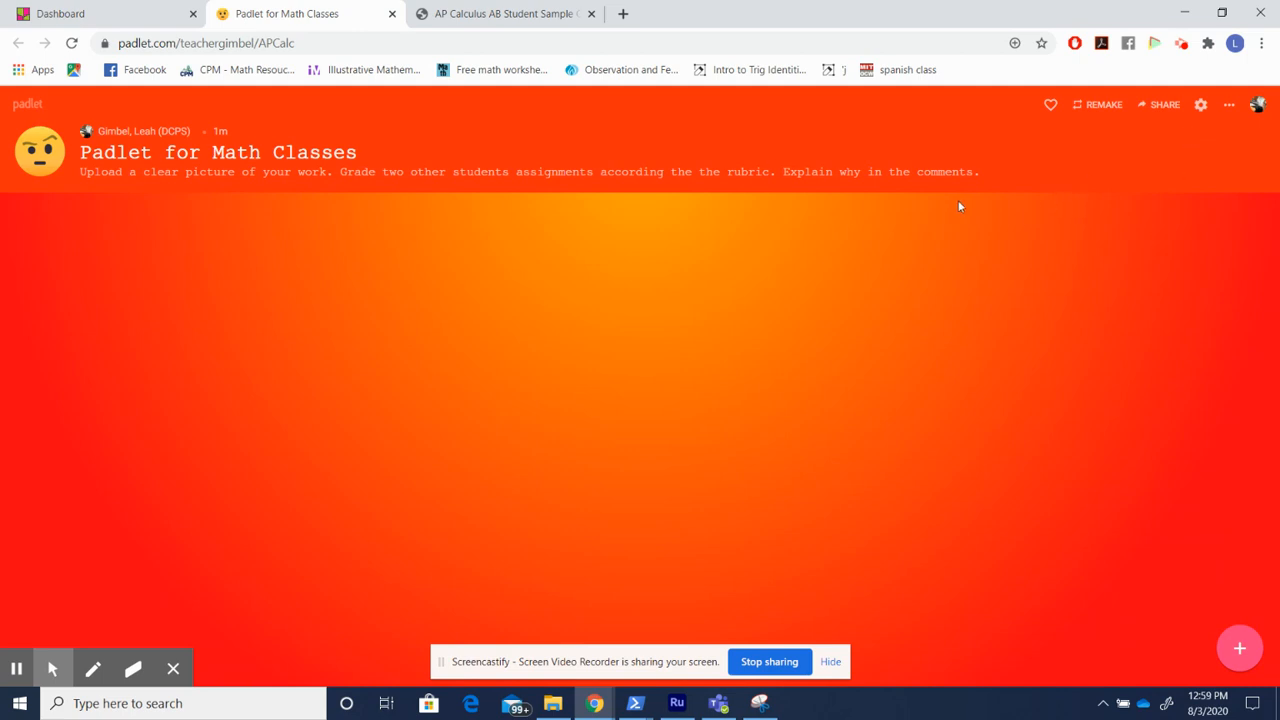
{"action": "mouse_move", "coordinate": [1200, 105]}
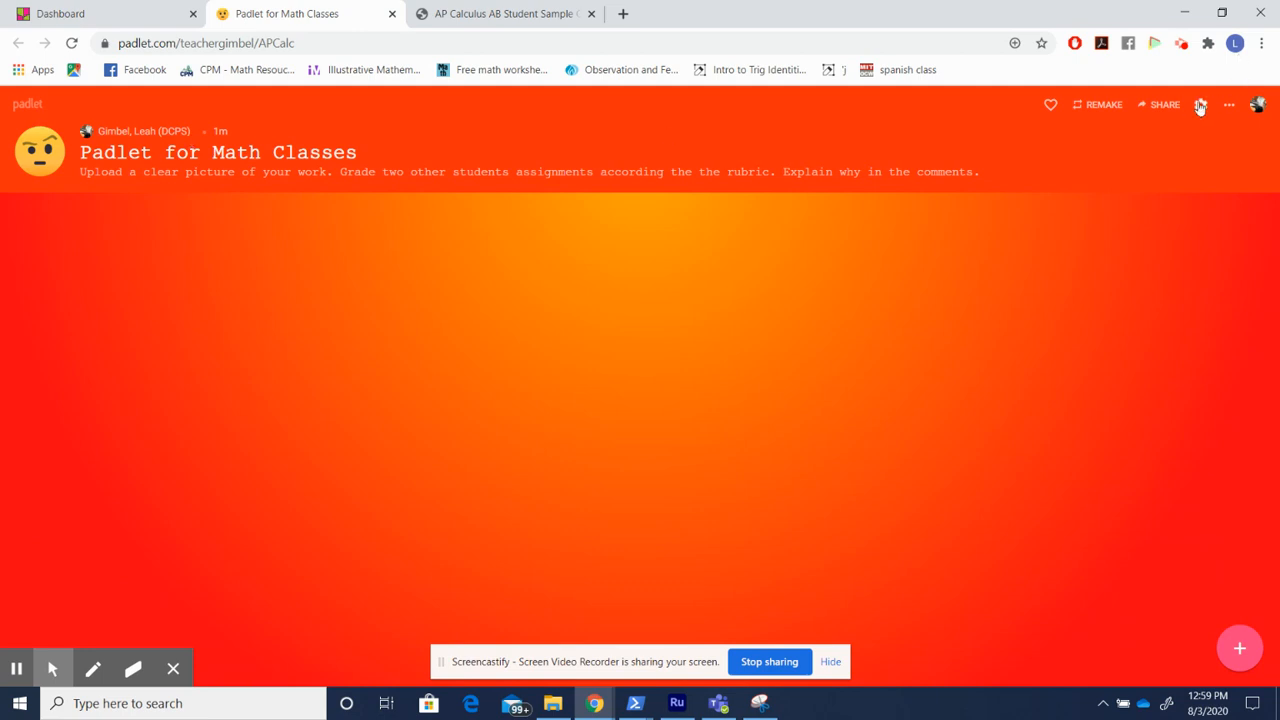
Open board settings and review the title and description ending 'Explain why in the comments'
{"action": "left_click", "coordinate": [1200, 105]}
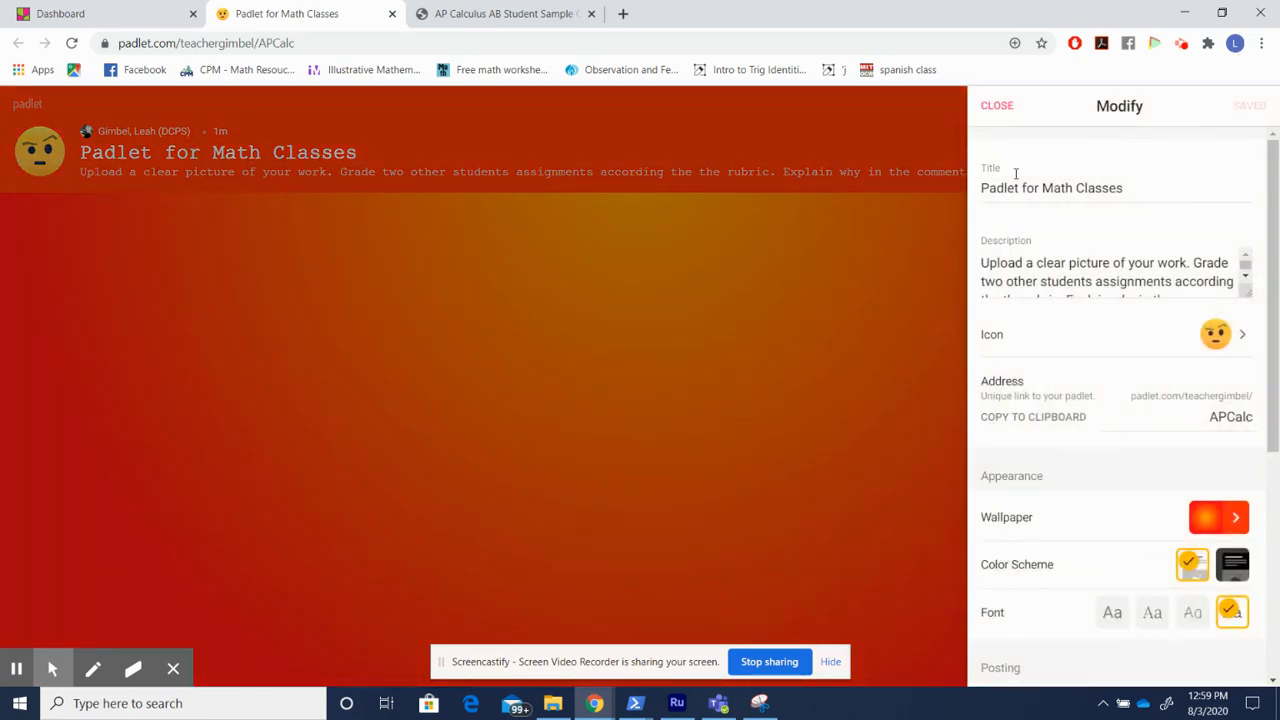
{"action": "left_click", "coordinate": [1051, 188]}
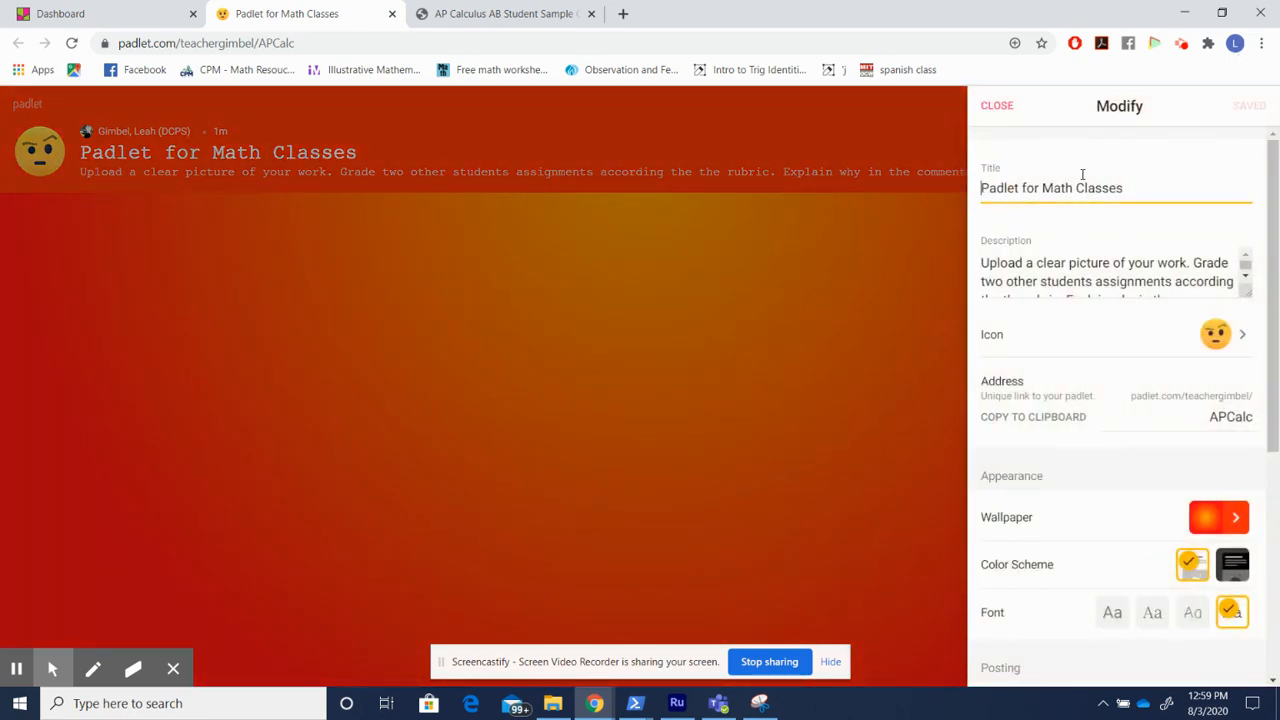
{"action": "left_click", "coordinate": [1107, 270]}
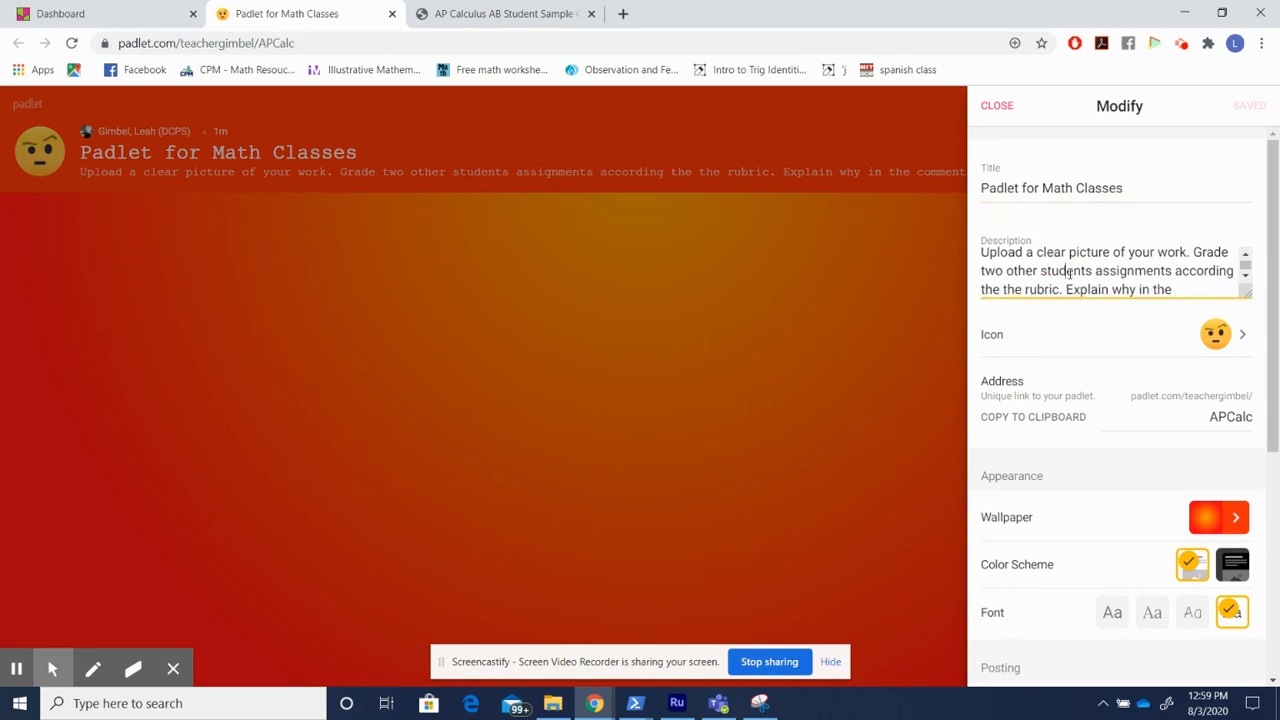
{"action": "scroll", "scroll_direction": "down", "scroll_amount": 3}
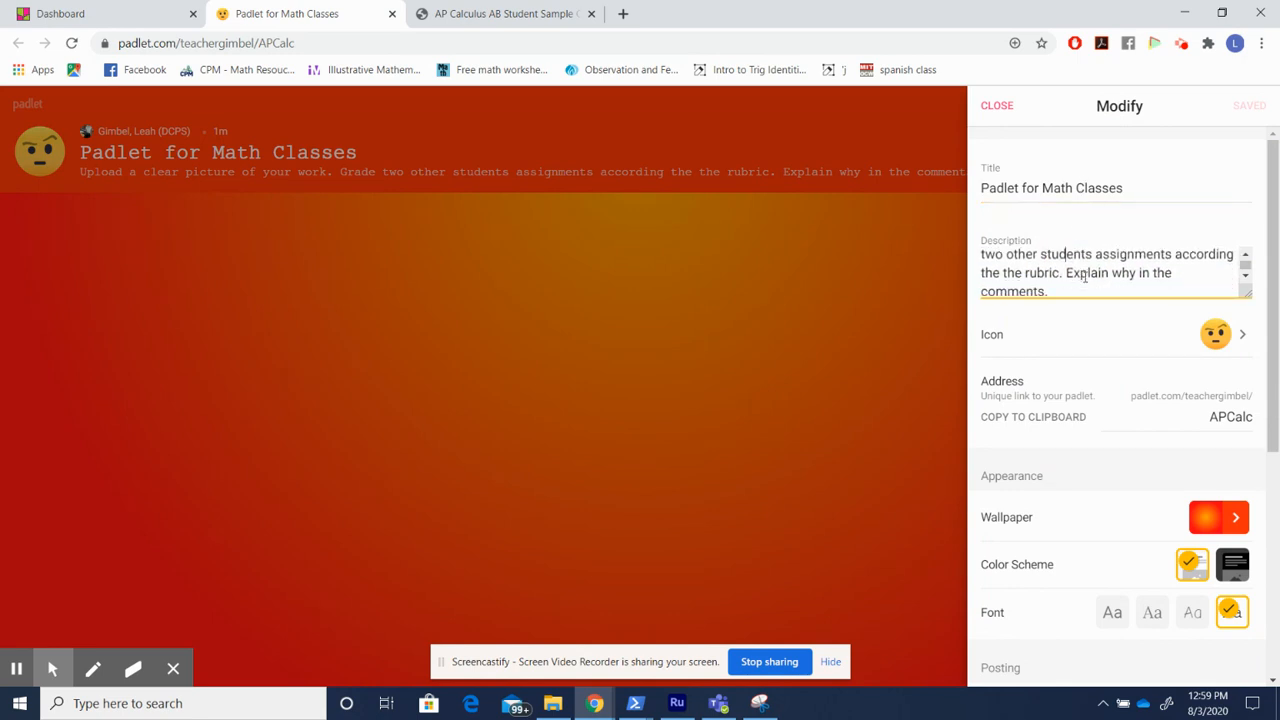
{"action": "scroll", "scroll_direction": "up", "scroll_amount": 3}
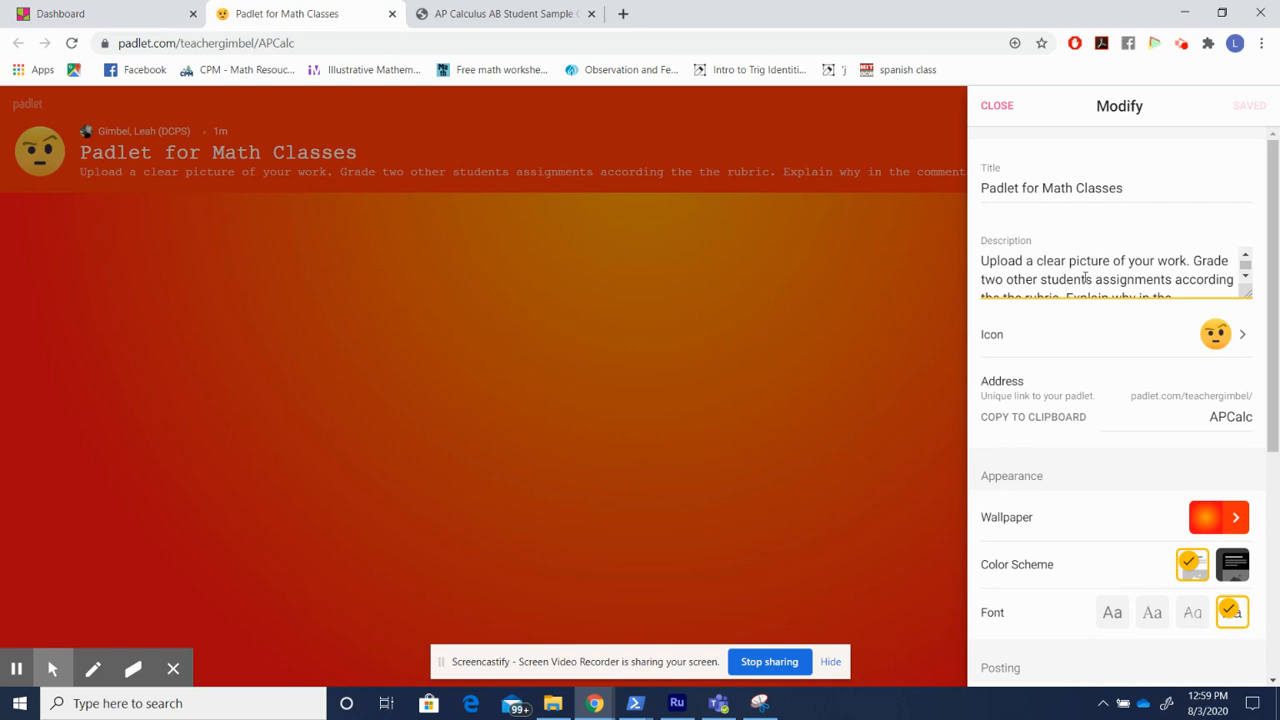
{"action": "scroll", "scroll_direction": "down", "scroll_amount": 3}
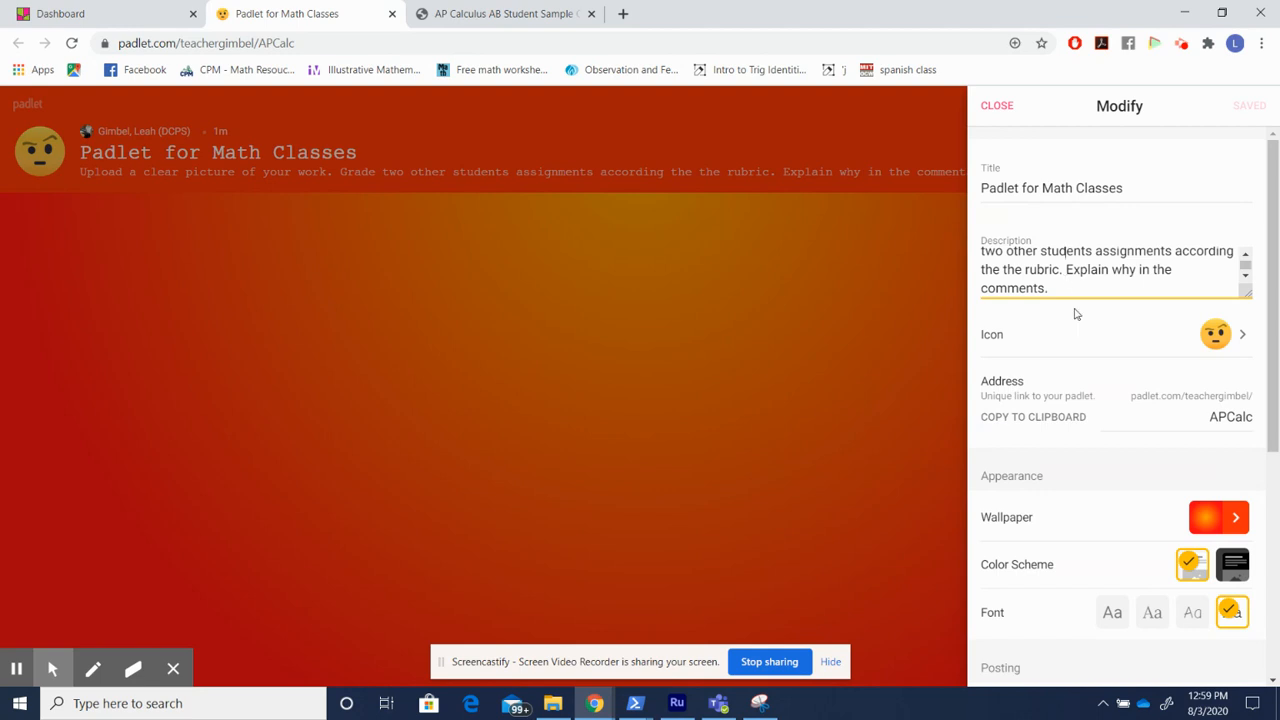
{"action": "left_click", "coordinate": [1215, 334]}
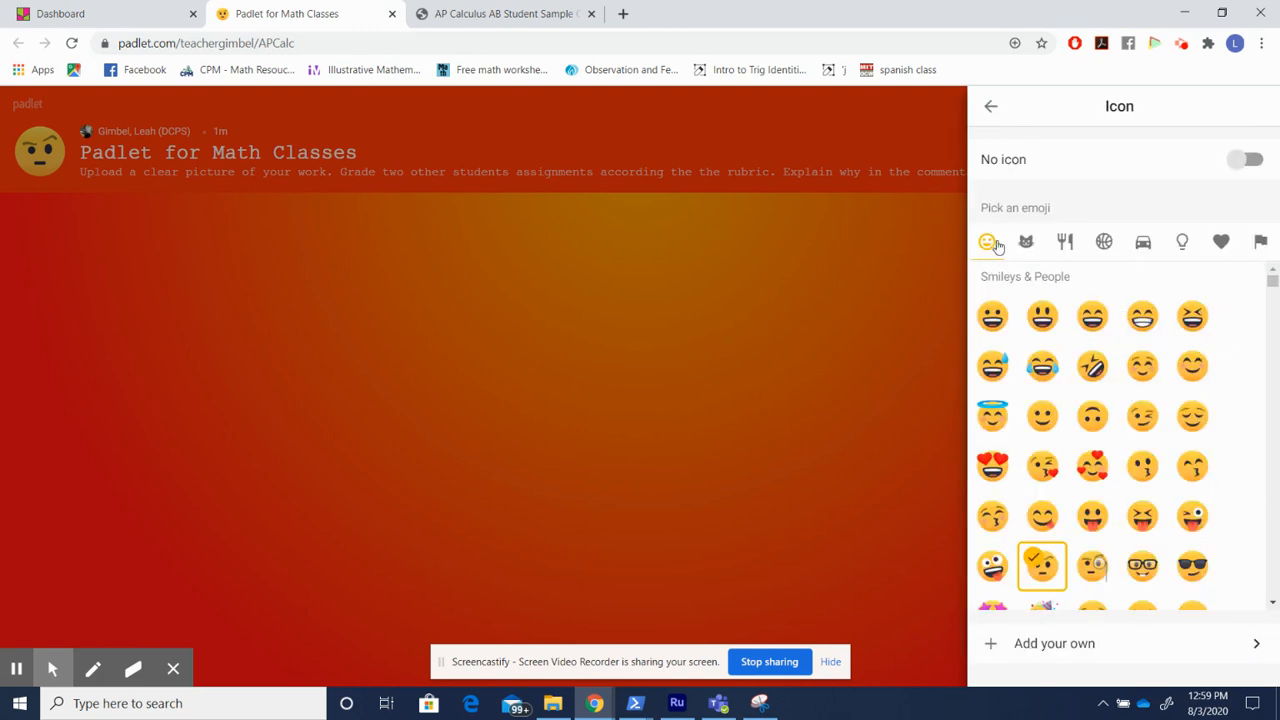
{"action": "left_click", "coordinate": [990, 106]}
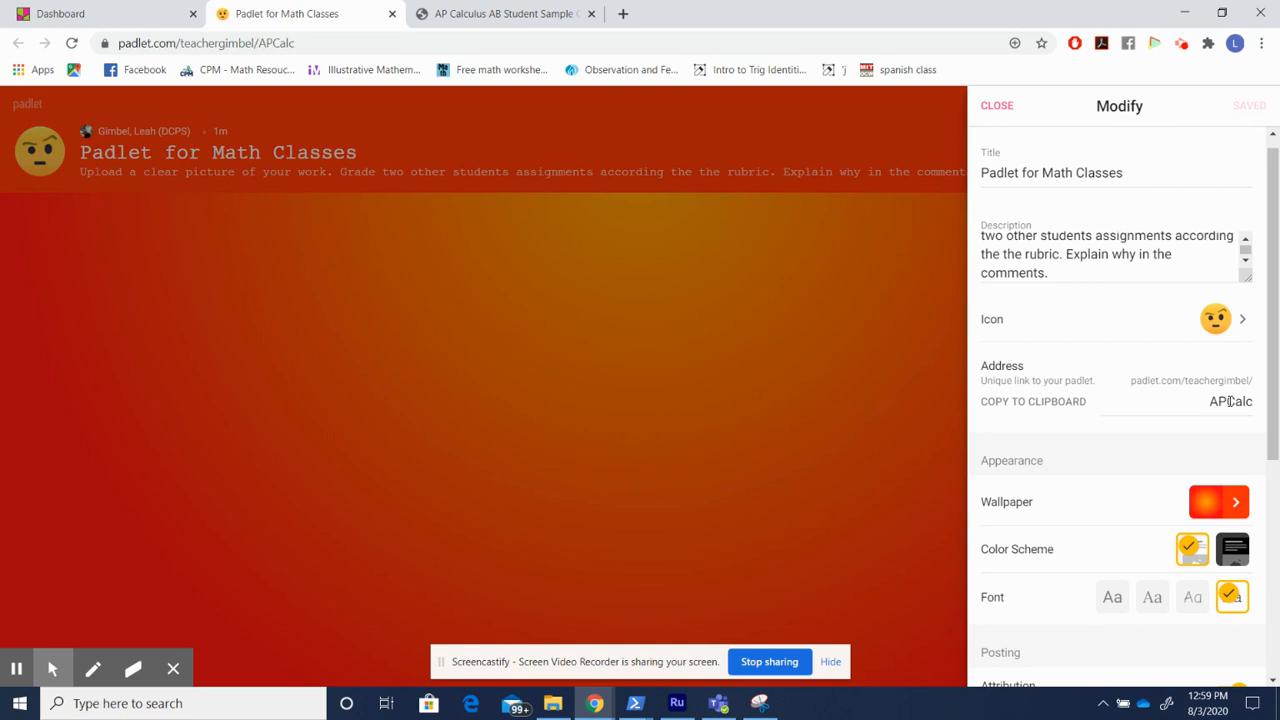
{"action": "scroll", "scroll_direction": "down", "scroll_amount": 3}
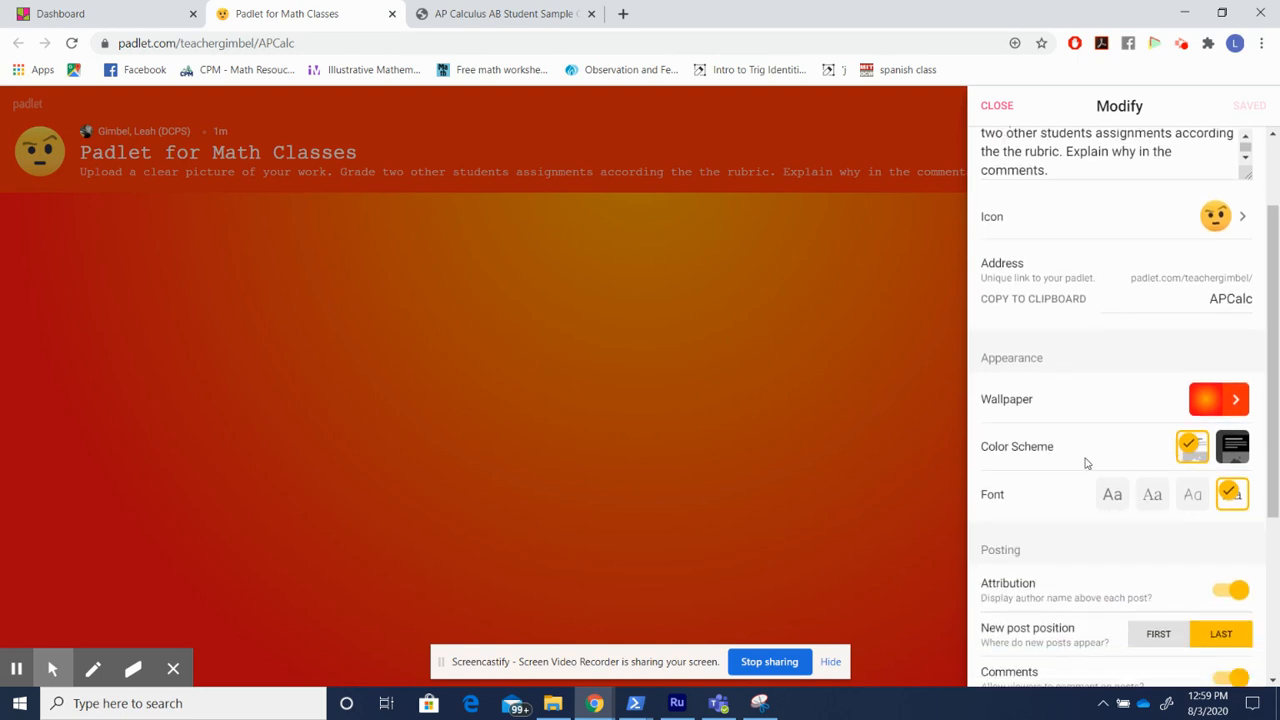
{"action": "scroll", "scroll_direction": "down", "scroll_amount": 3}
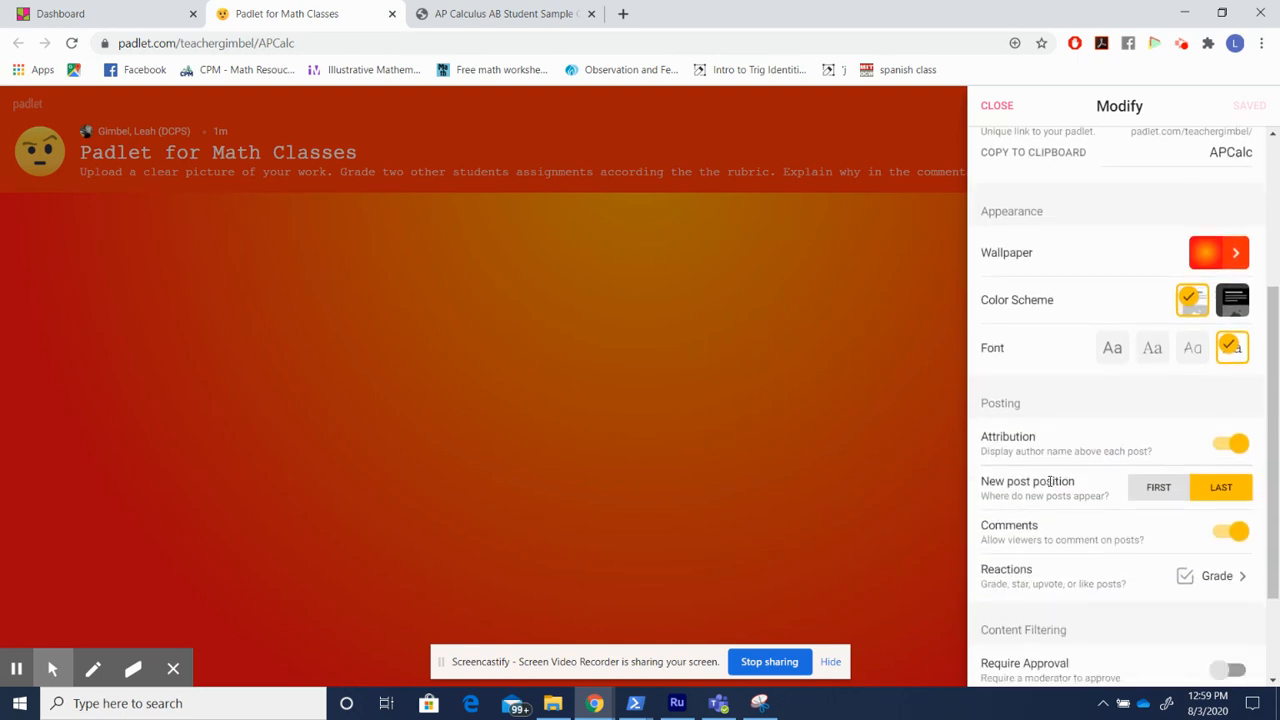
{"action": "scroll", "scroll_direction": "down", "scroll_amount": 3}
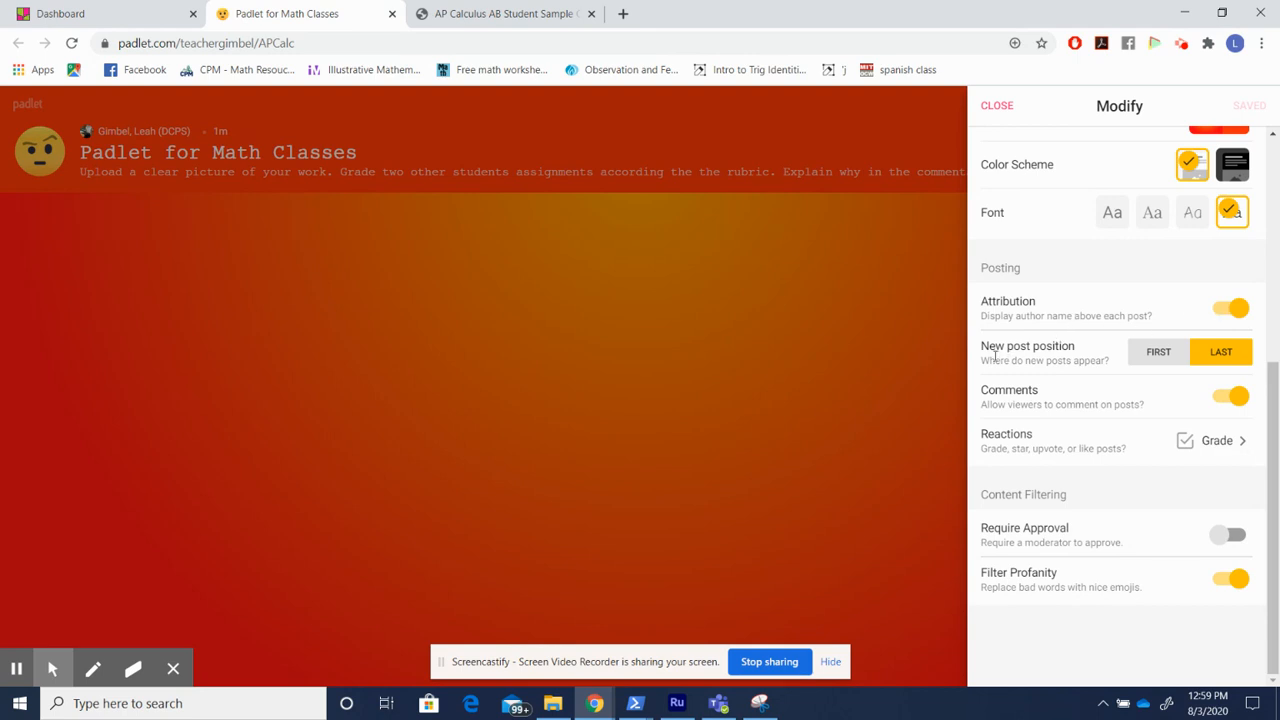
{"action": "mouse_move", "coordinate": [1177, 366]}
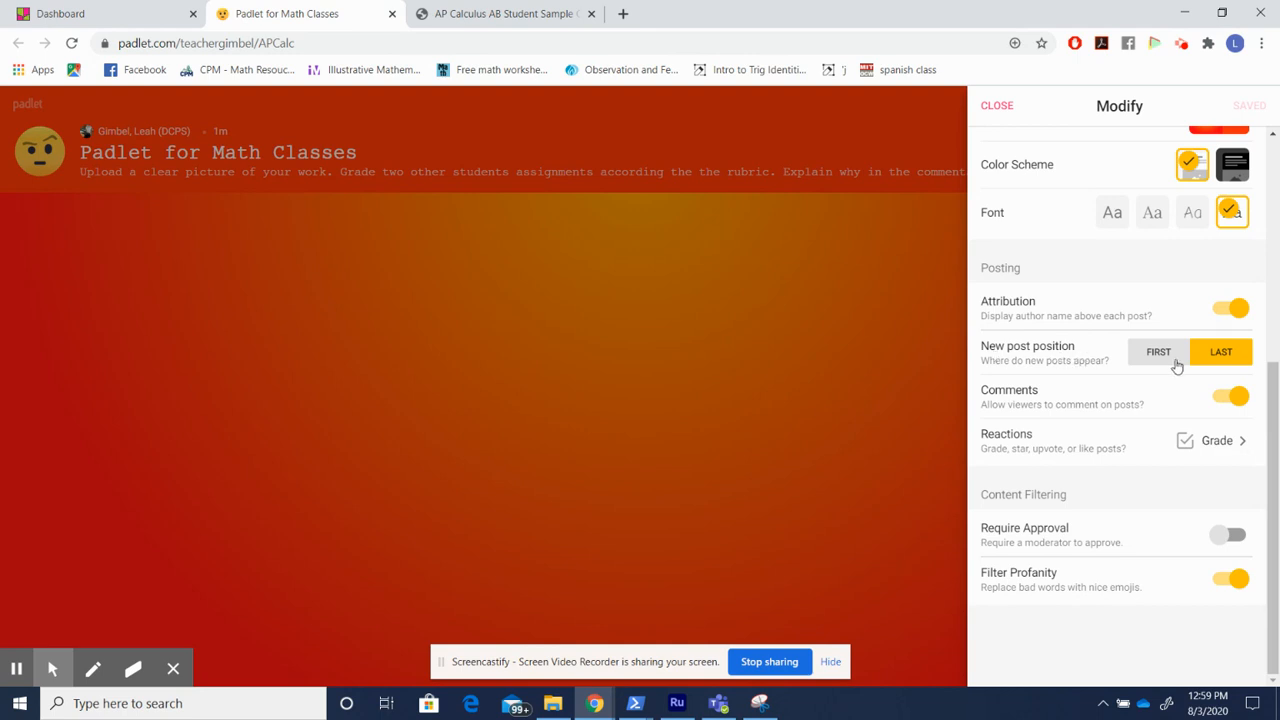
{"action": "mouse_move", "coordinate": [1165, 363]}
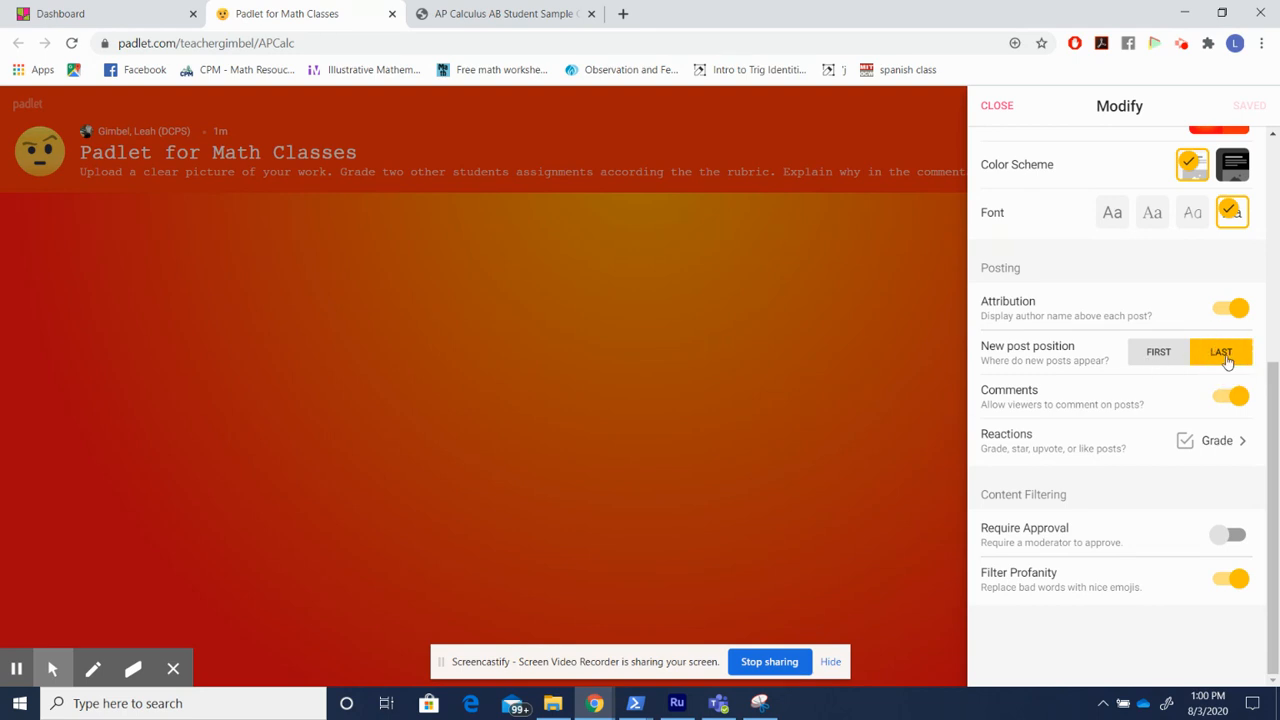
{"action": "mouse_move", "coordinate": [136, 424]}
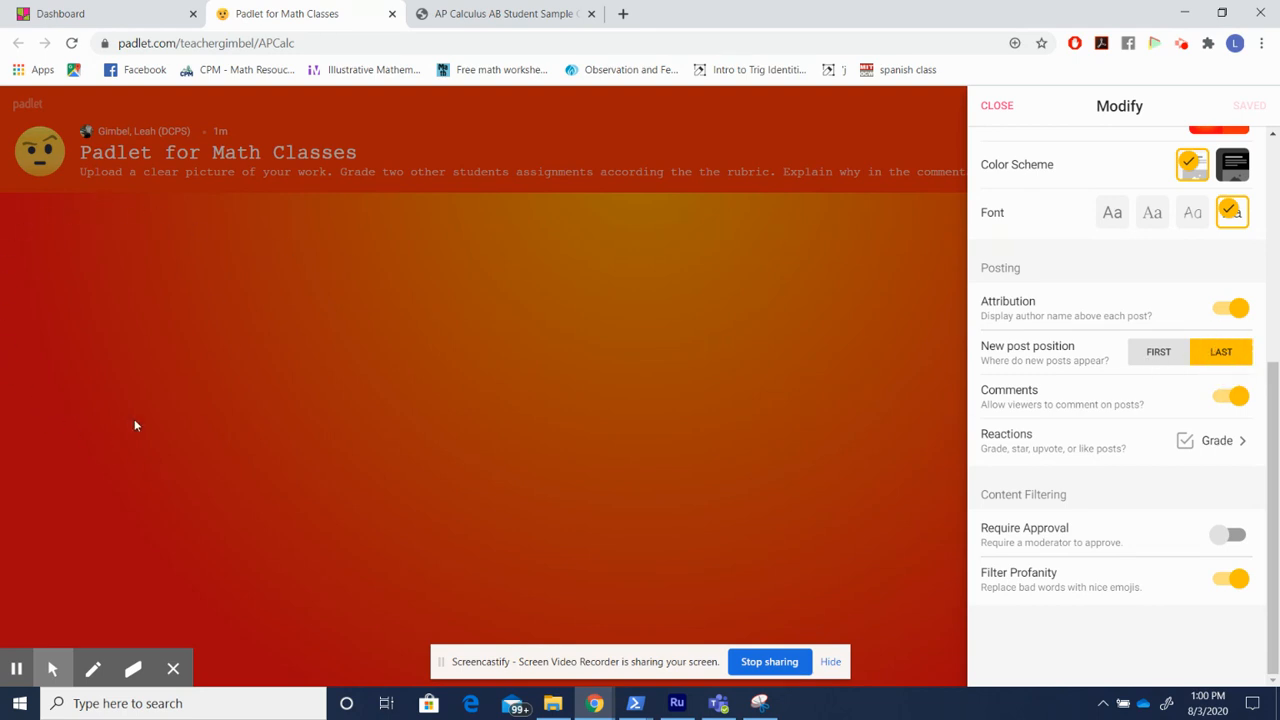
{"action": "mouse_move", "coordinate": [3, 303]}
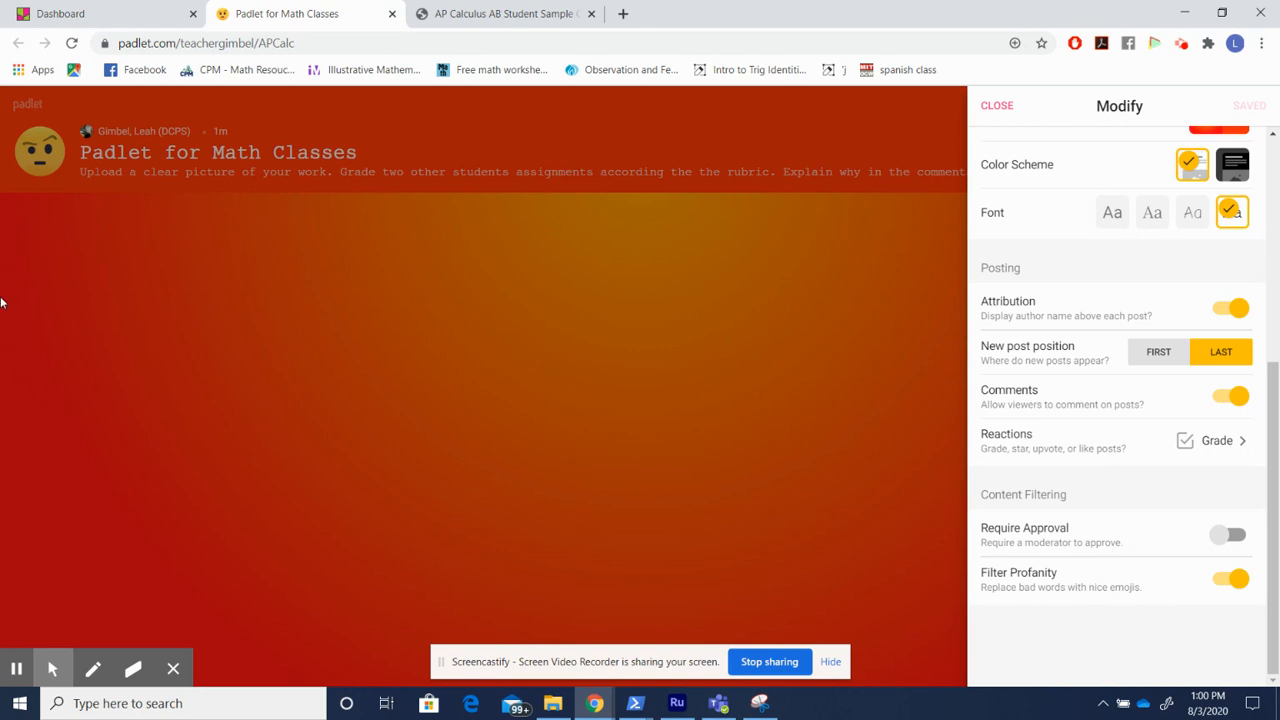
{"action": "left_click", "coordinate": [1158, 351]}
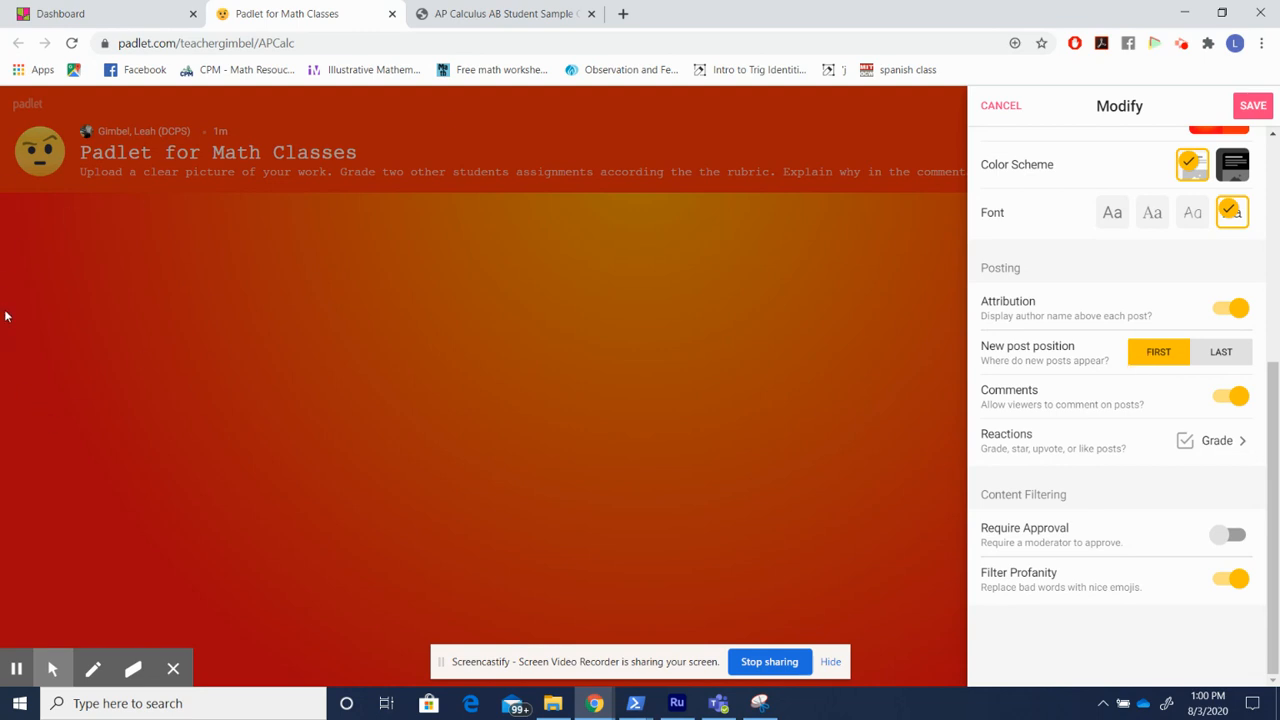
{"action": "mouse_move", "coordinate": [634, 408]}
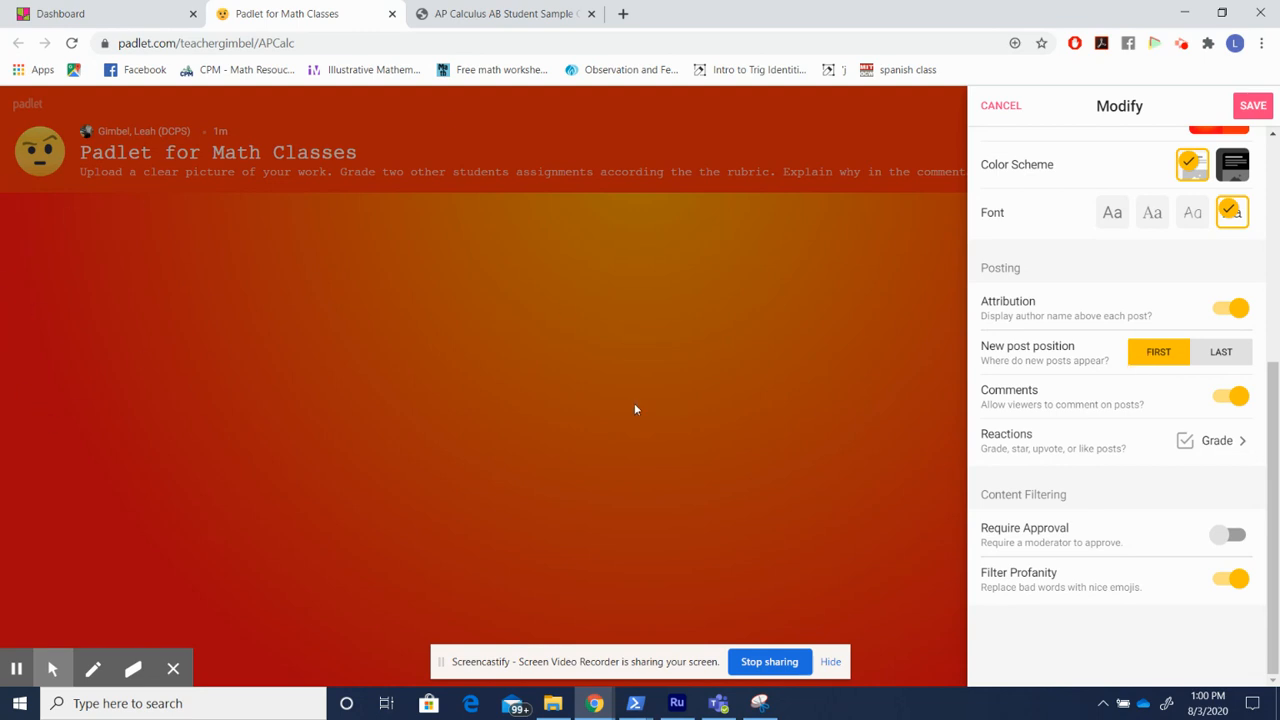
{"action": "mouse_move", "coordinate": [904, 330]}
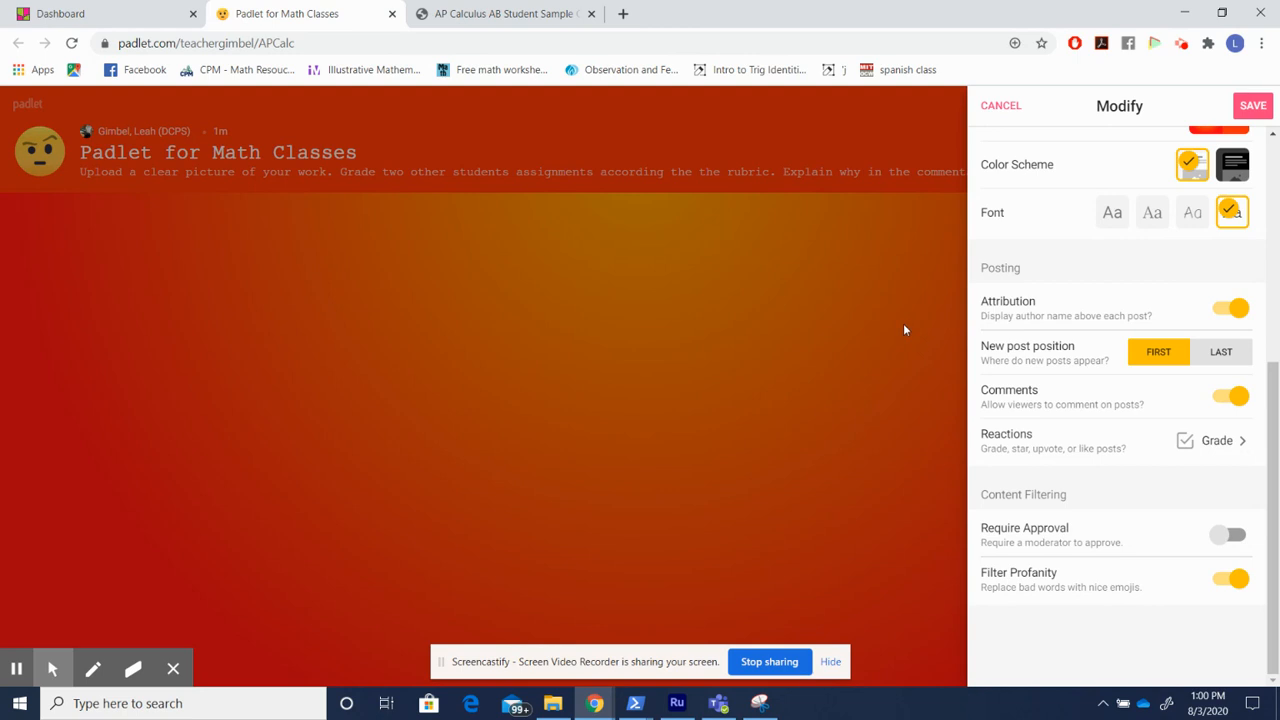
{"action": "left_click", "coordinate": [1221, 351]}
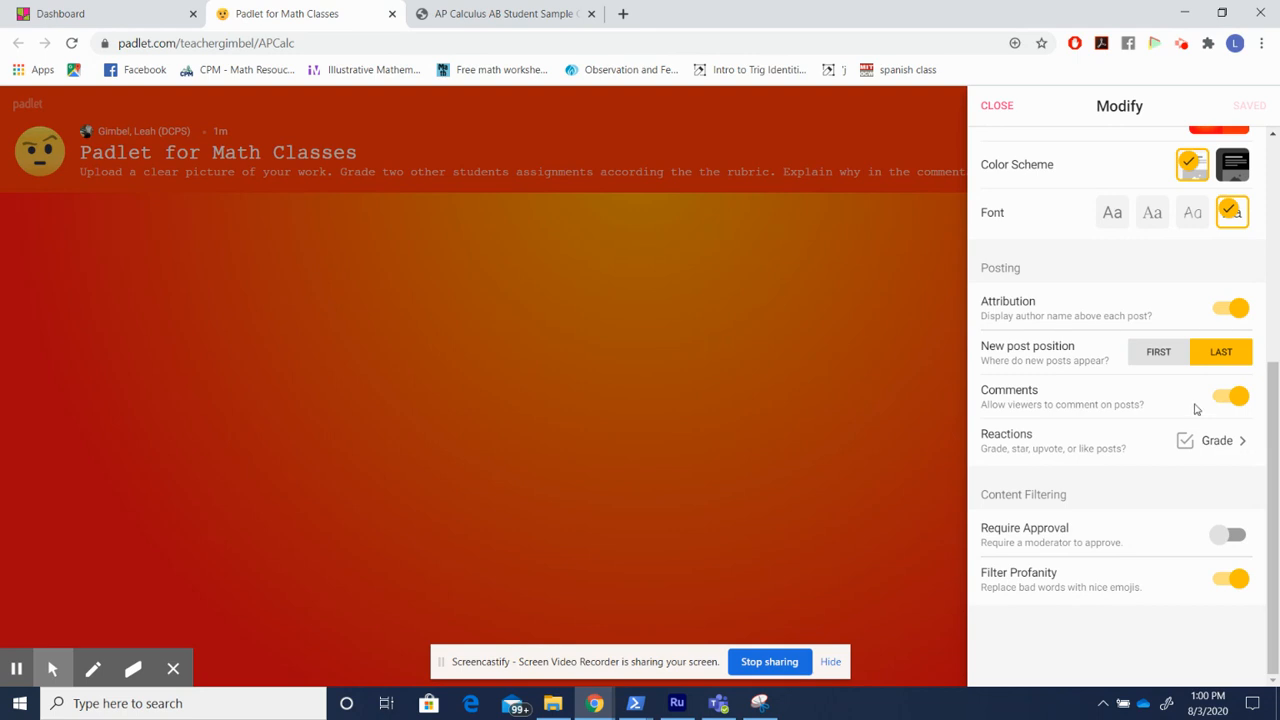
{"action": "mouse_move", "coordinate": [1123, 452]}
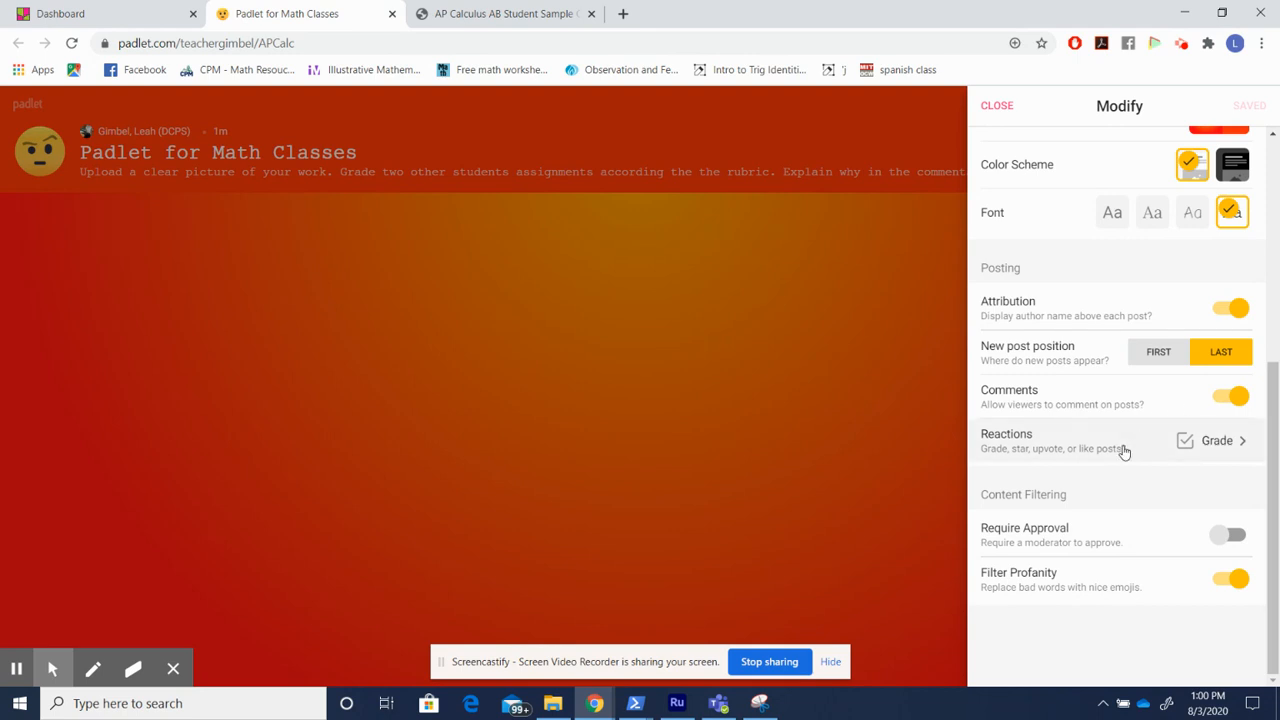
{"action": "mouse_move", "coordinate": [1138, 449]}
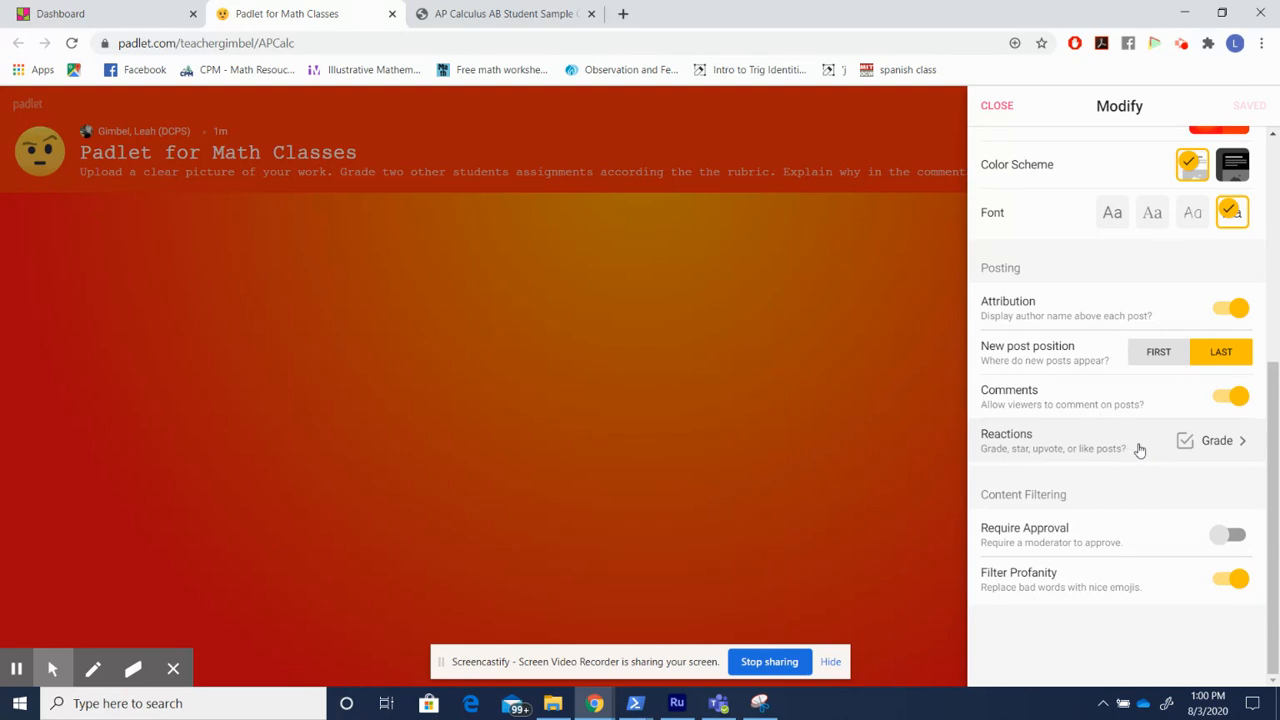
{"action": "mouse_move", "coordinate": [1230, 451]}
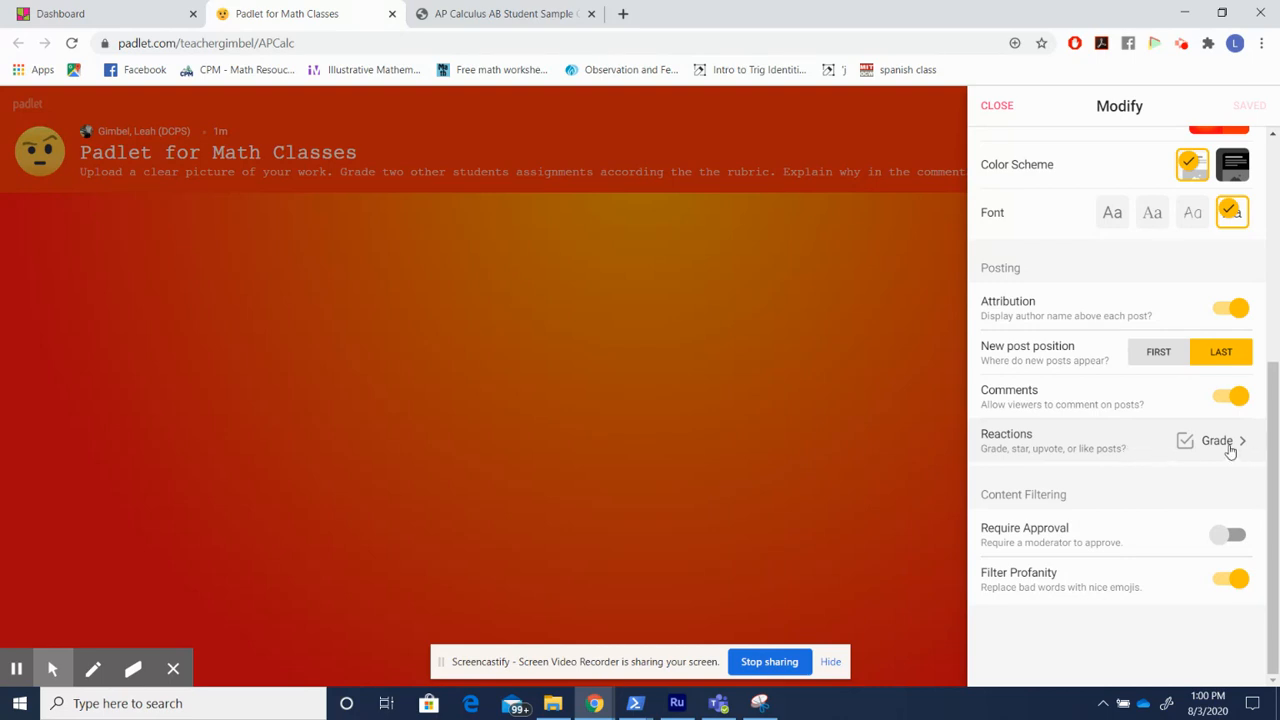
Set post reactions to grades out of 10, then close the board settings
{"action": "left_click", "coordinate": [1216, 440]}
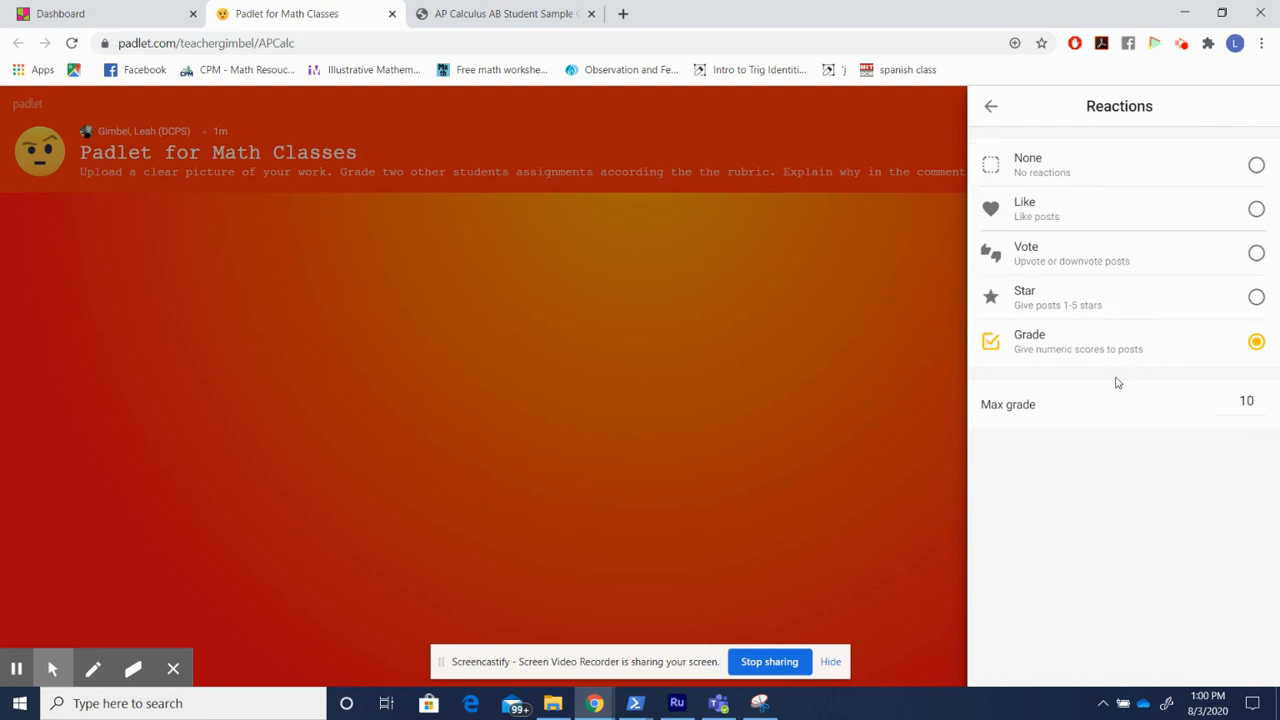
{"action": "mouse_move", "coordinate": [1079, 405]}
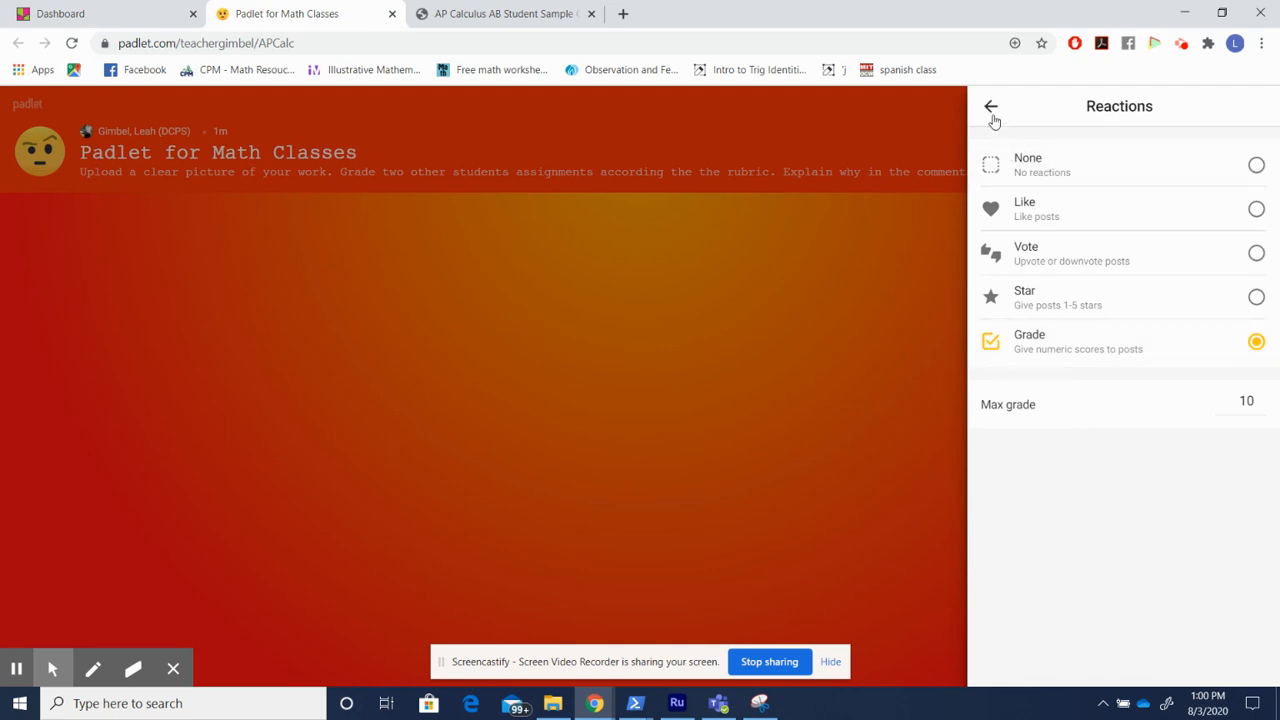
{"action": "left_click", "coordinate": [990, 106]}
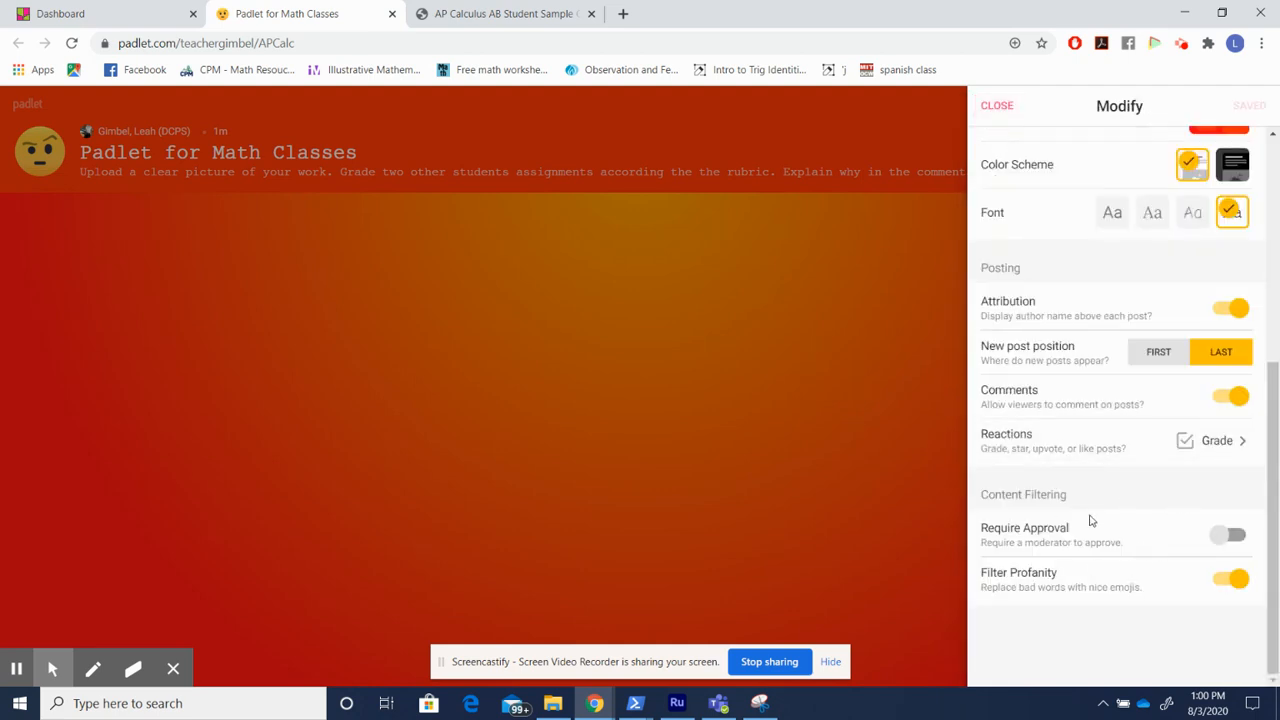
{"action": "mouse_move", "coordinate": [1014, 520]}
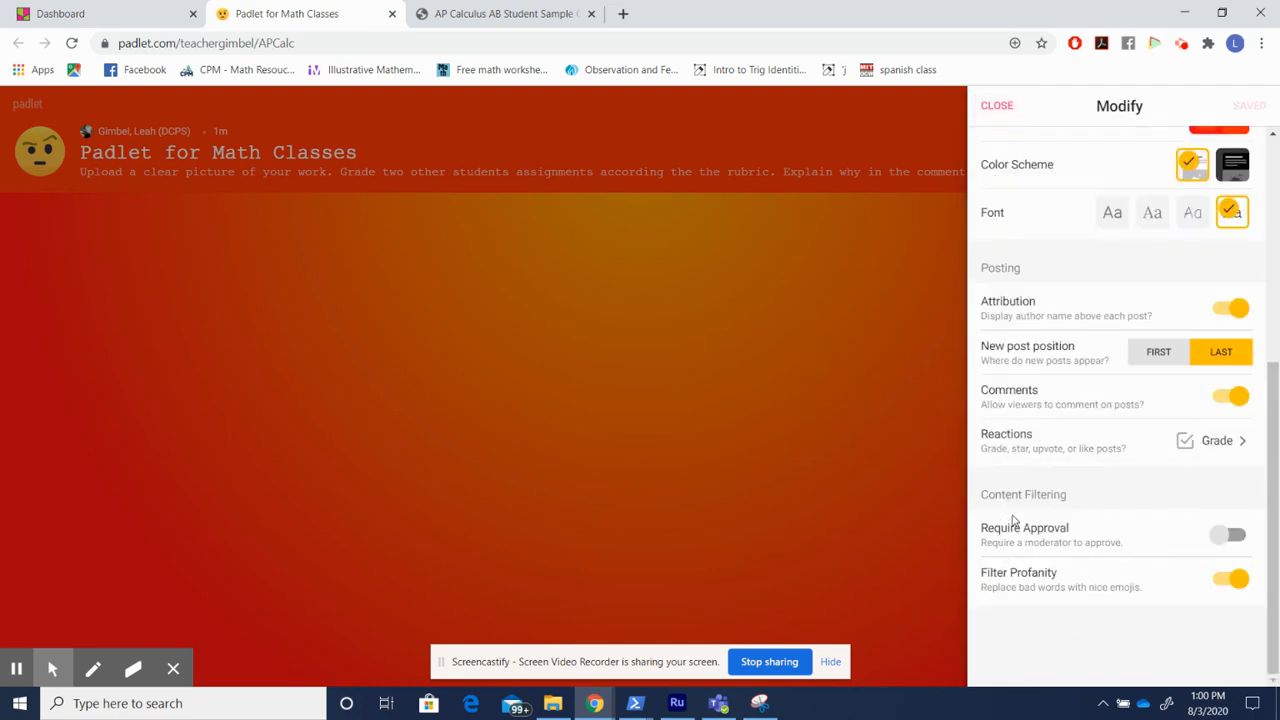
{"action": "mouse_move", "coordinate": [1107, 583]}
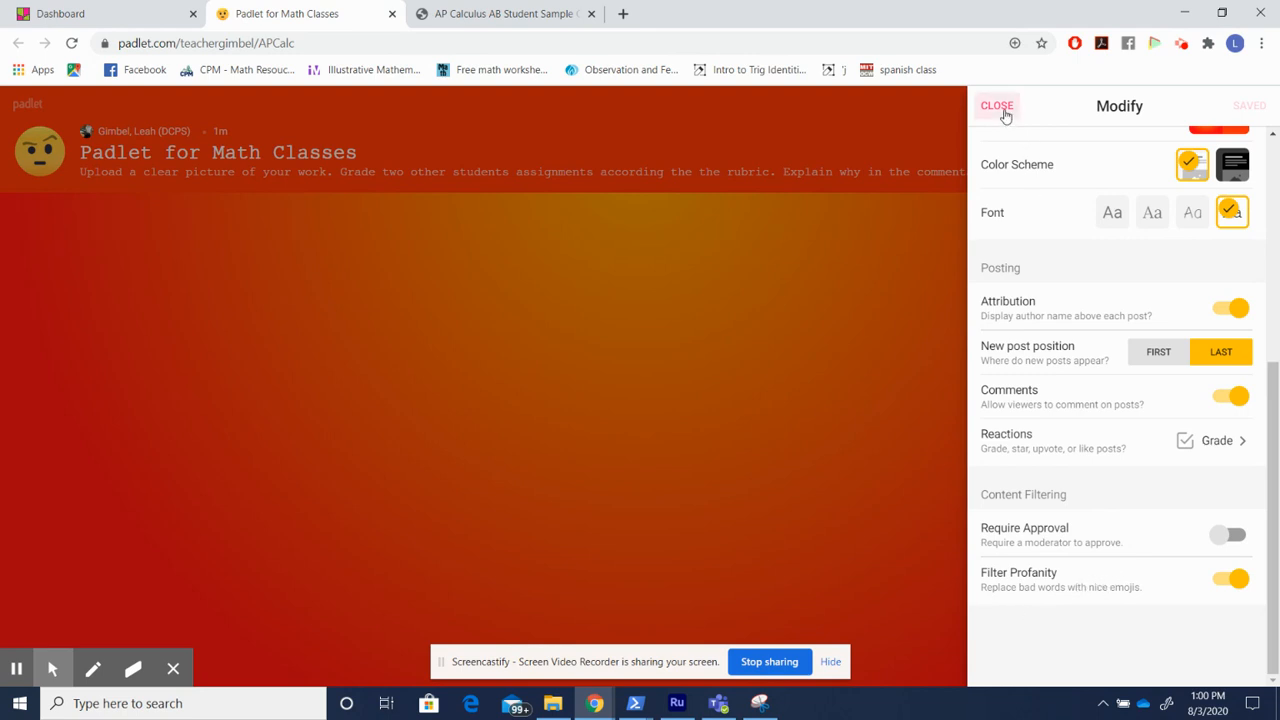
{"action": "left_click", "coordinate": [996, 105]}
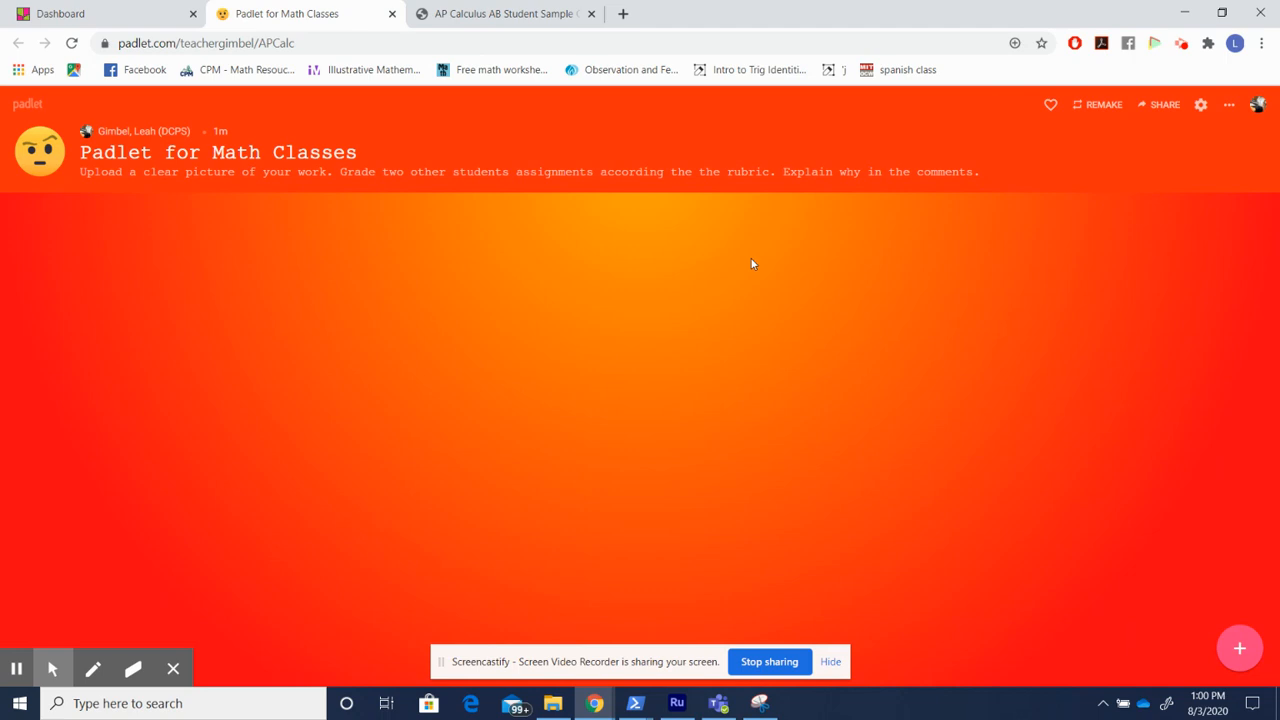
{"action": "mouse_move", "coordinate": [117, 231]}
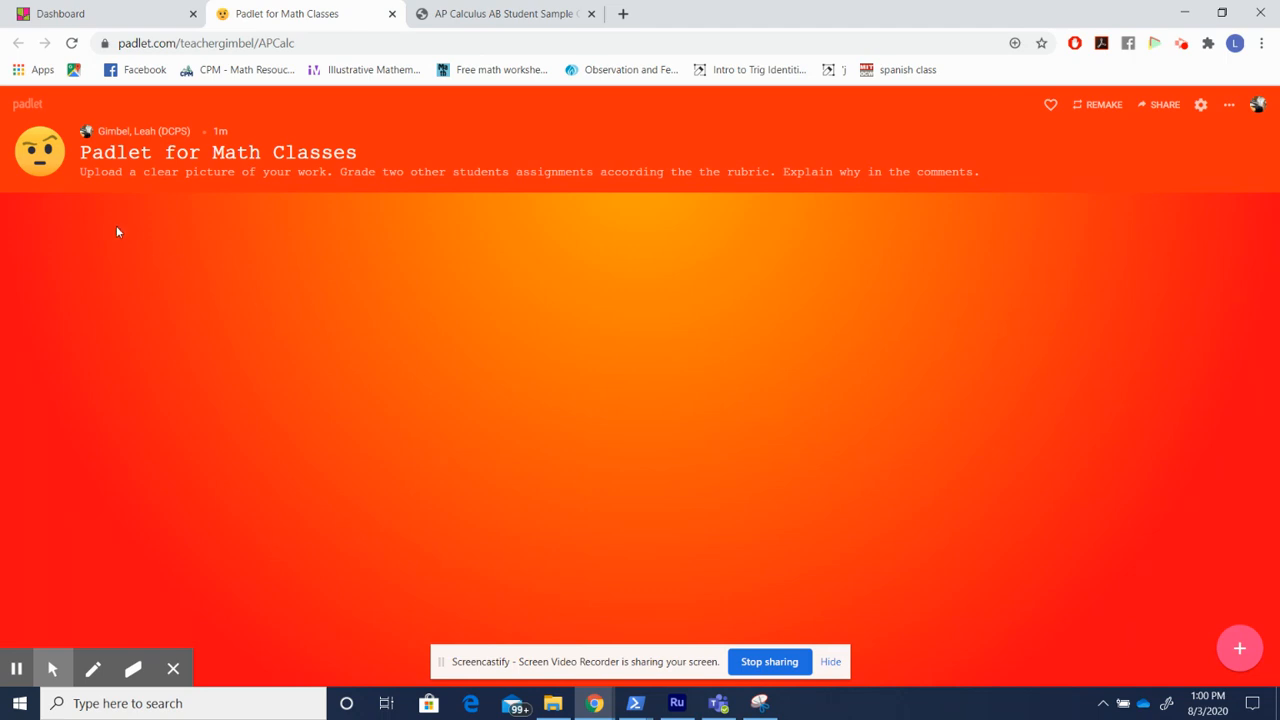
{"action": "mouse_move", "coordinate": [240, 195]}
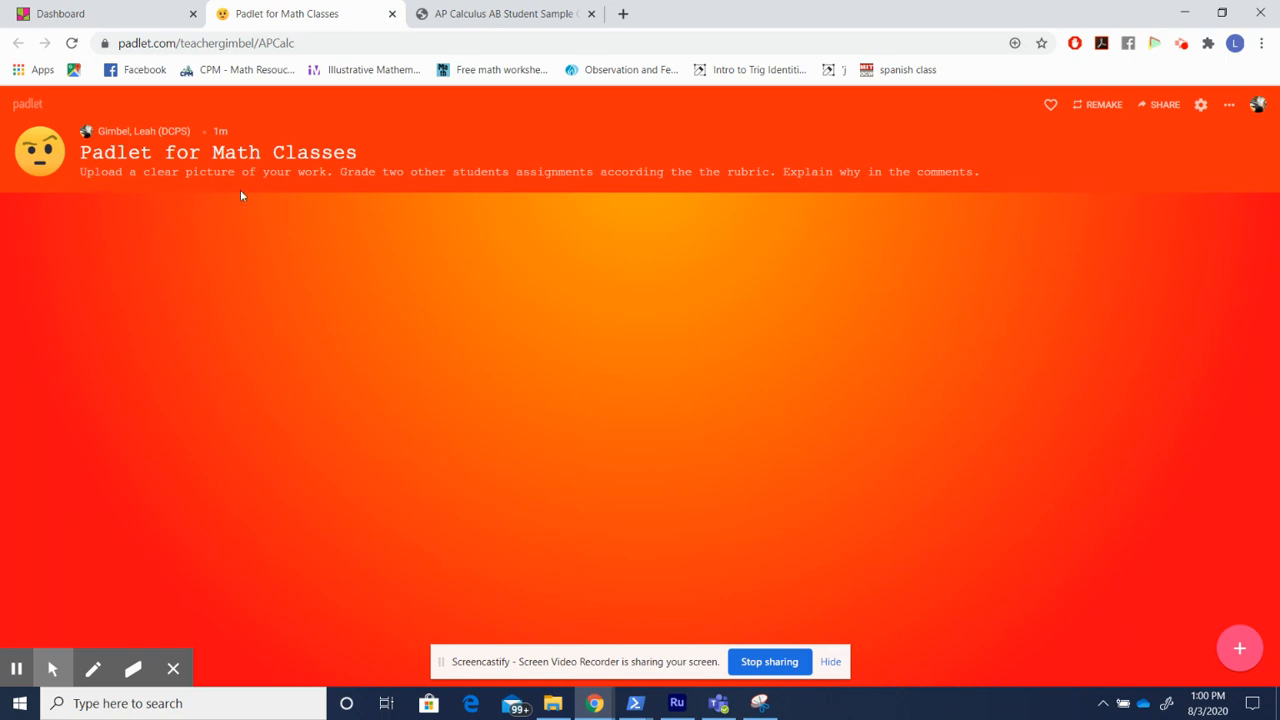
{"action": "left_click", "coordinate": [505, 13]}
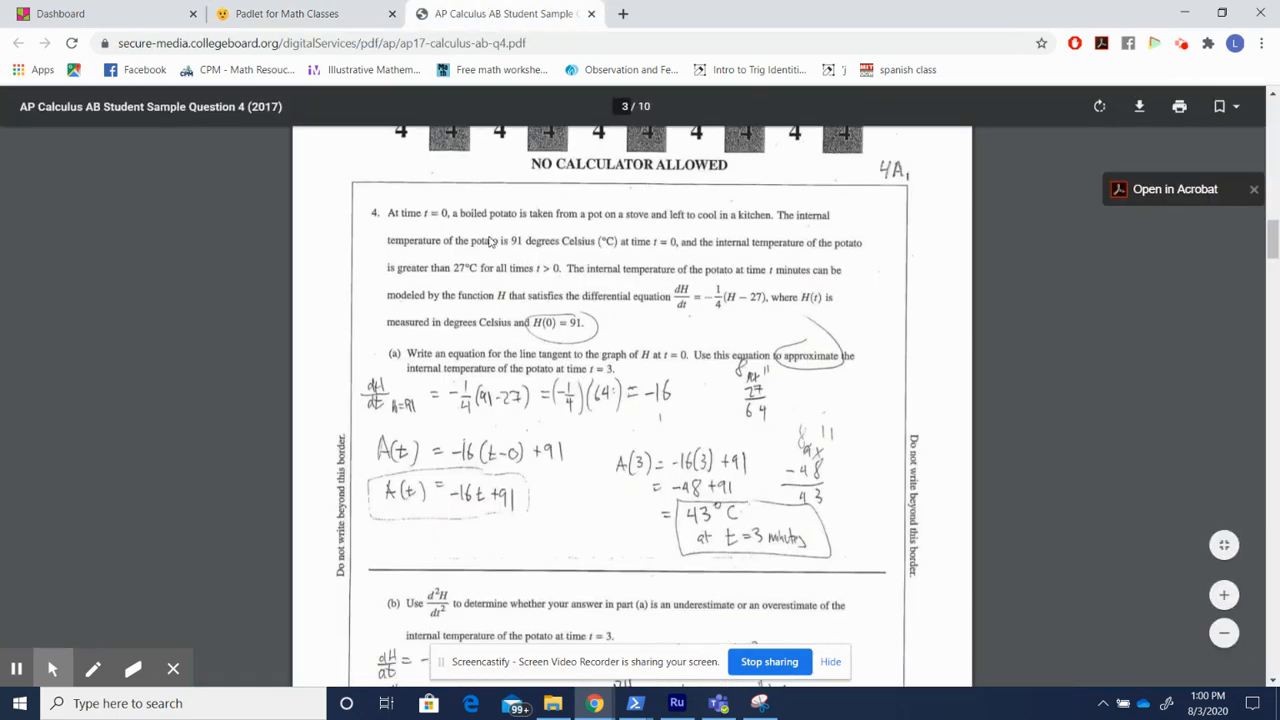
{"action": "mouse_move", "coordinate": [605, 438]}
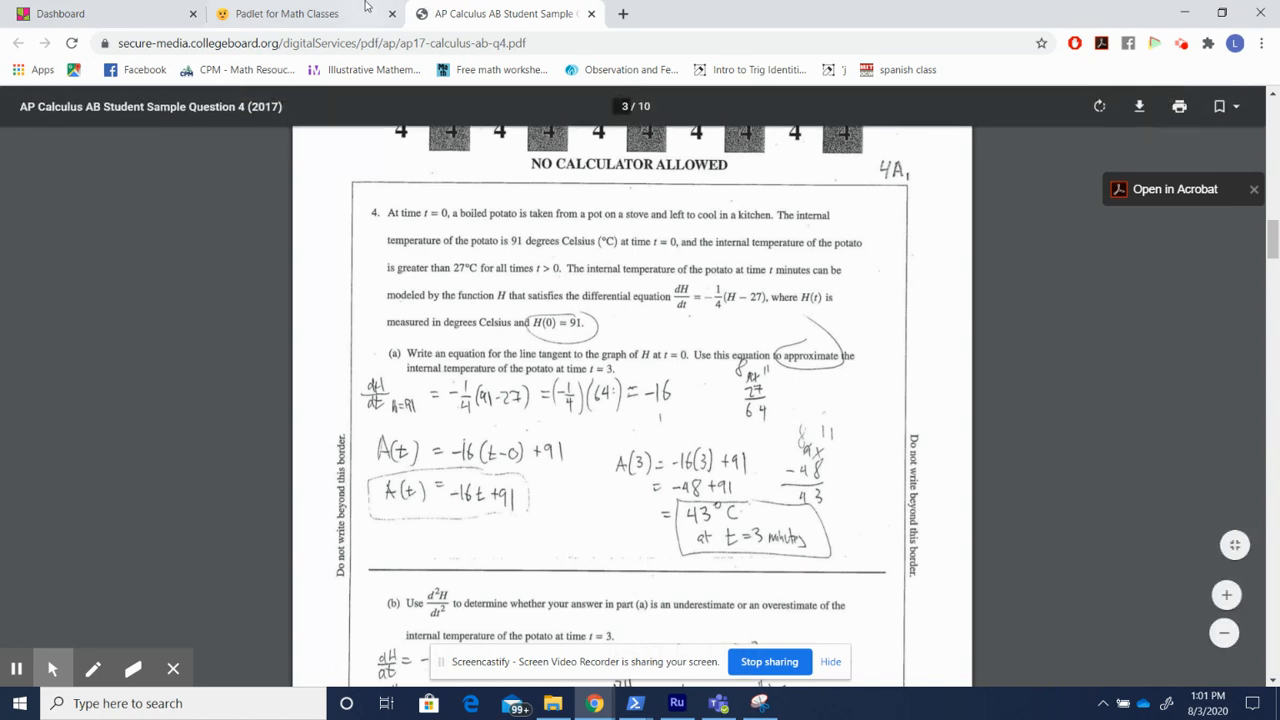
Glance at the Padlet board, then return to page 3 of the AP Calculus sample PDF
{"action": "left_click", "coordinate": [287, 13]}
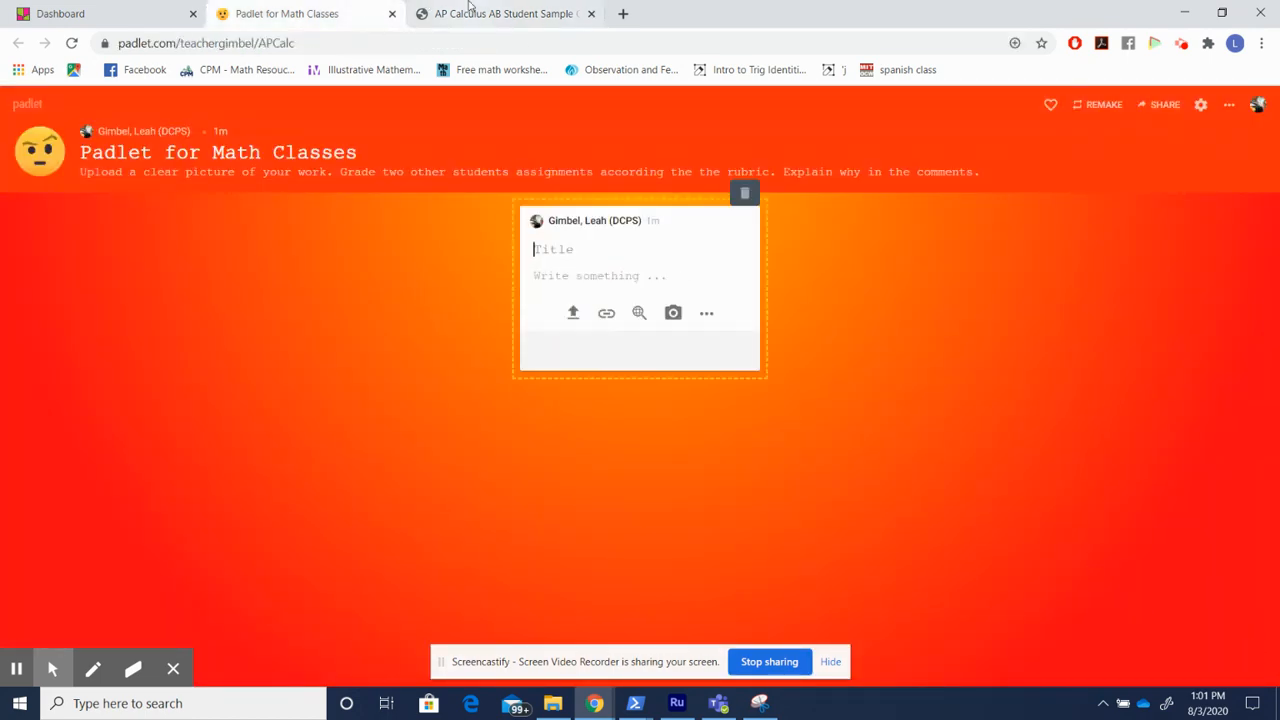
{"action": "left_click", "coordinate": [503, 13]}
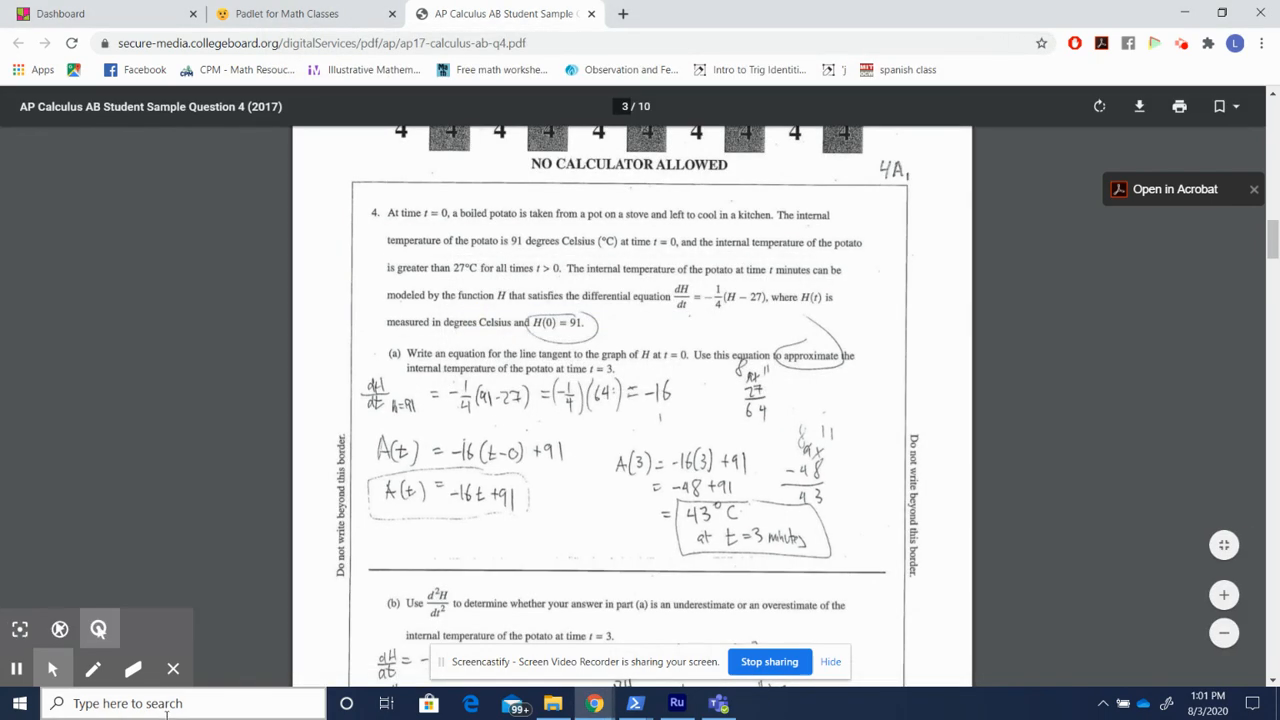
Launch Snipping Tool via a 'sni' search to capture Question 4 part (a)
{"action": "type", "text": "sni"}
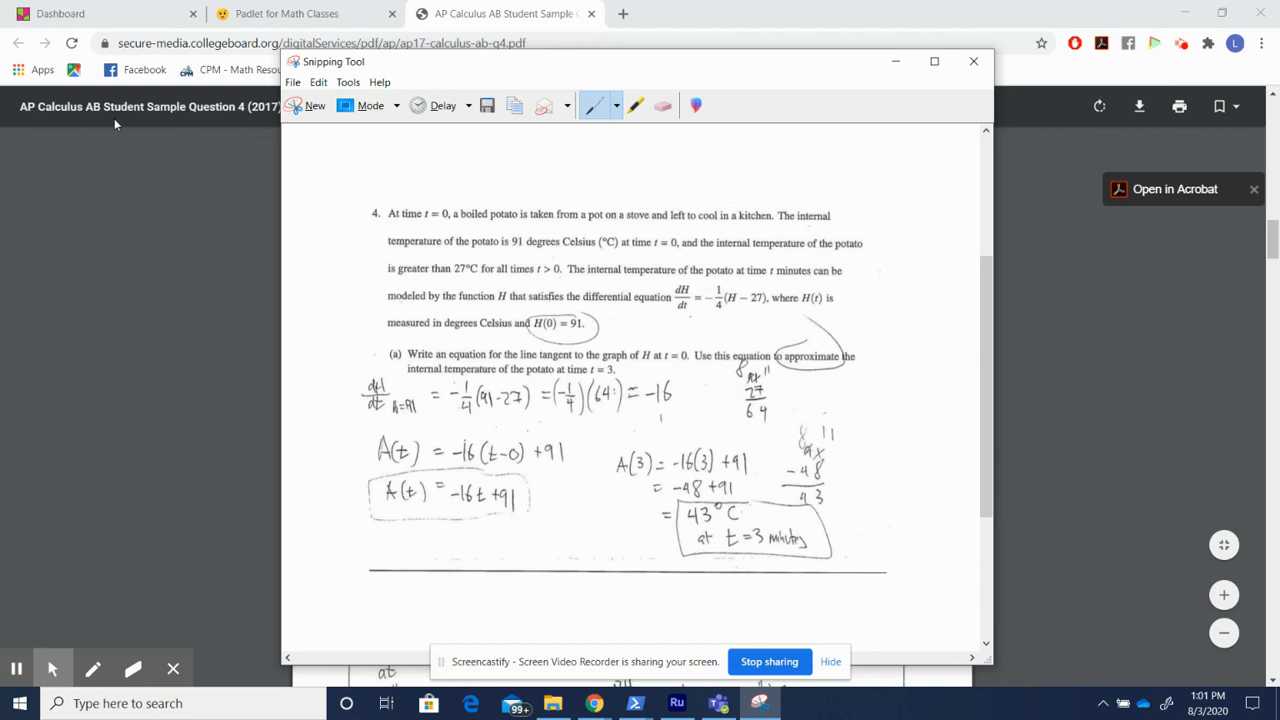
{"action": "mouse_move", "coordinate": [313, 6]}
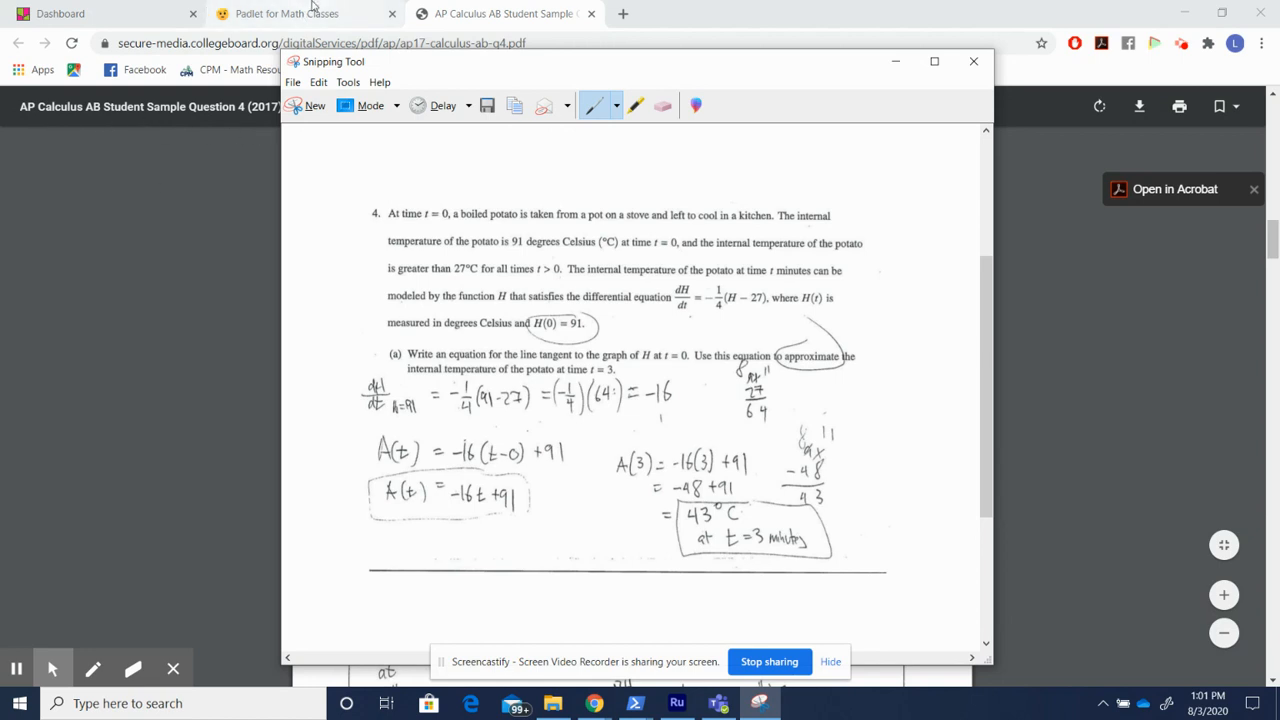
Return to the Padlet board and delete the blank draft post
{"action": "left_click", "coordinate": [287, 13]}
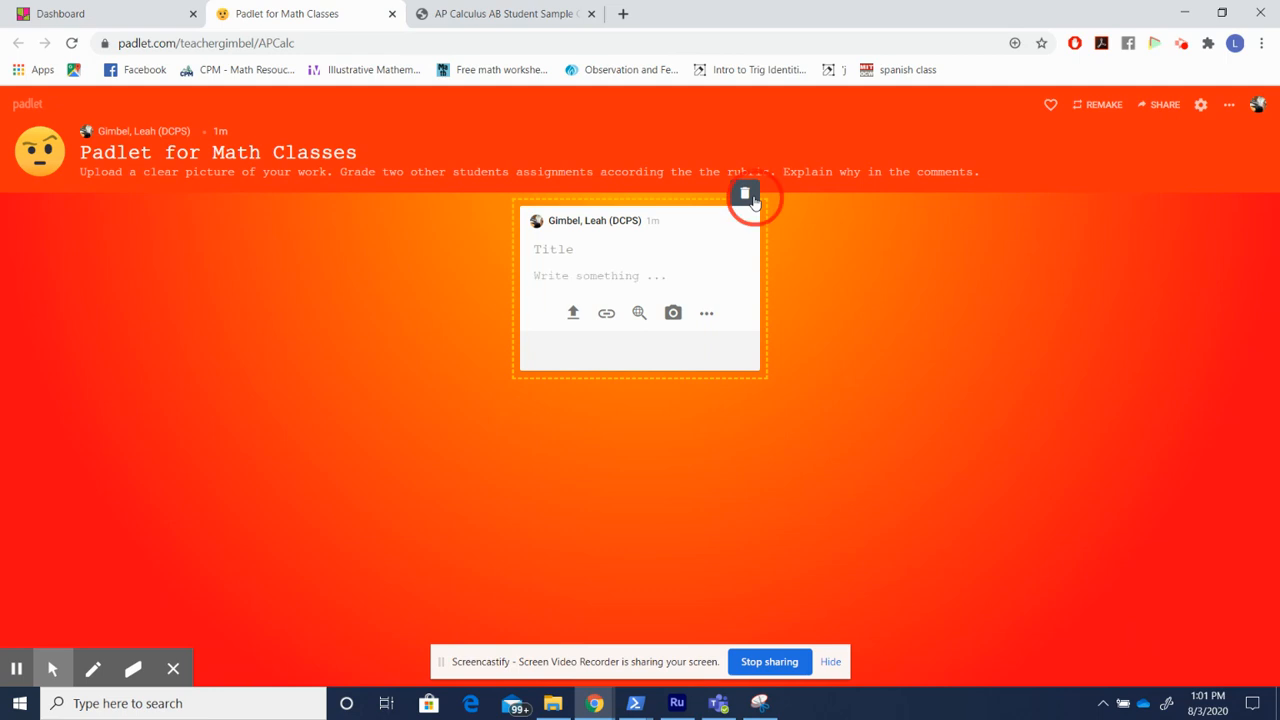
{"action": "left_click", "coordinate": [745, 194]}
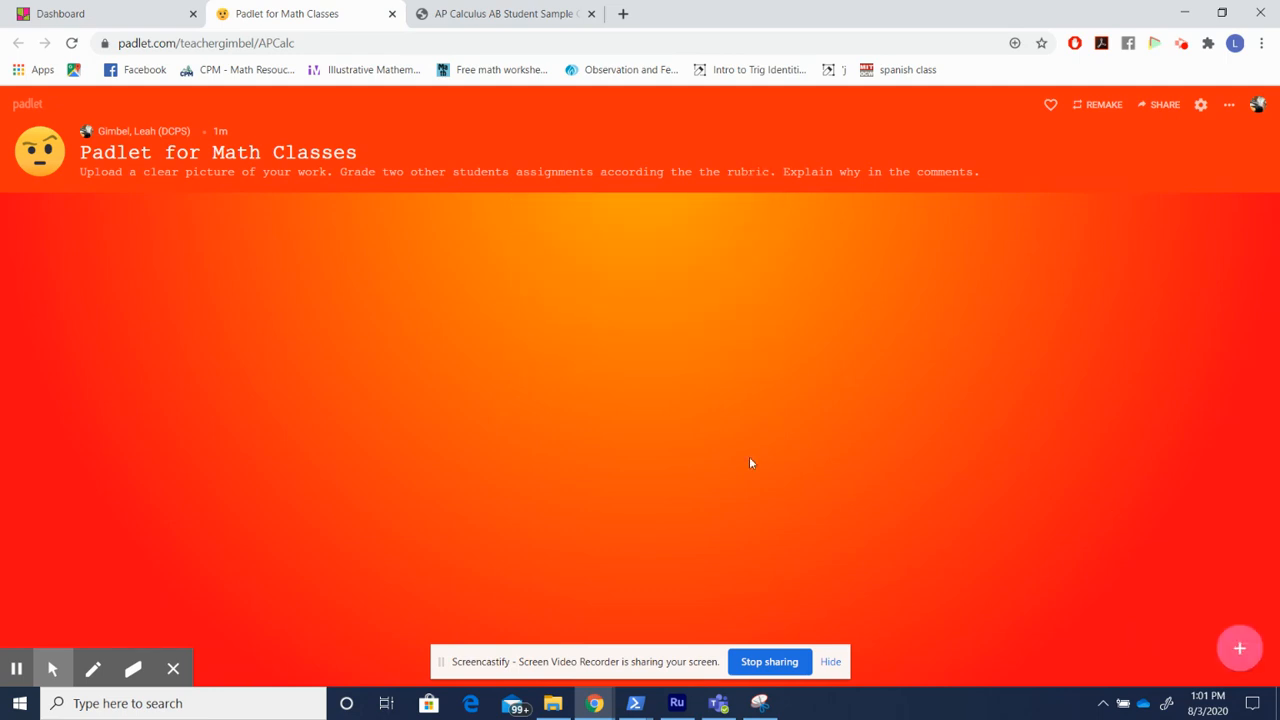
{"action": "mouse_move", "coordinate": [487, 374]}
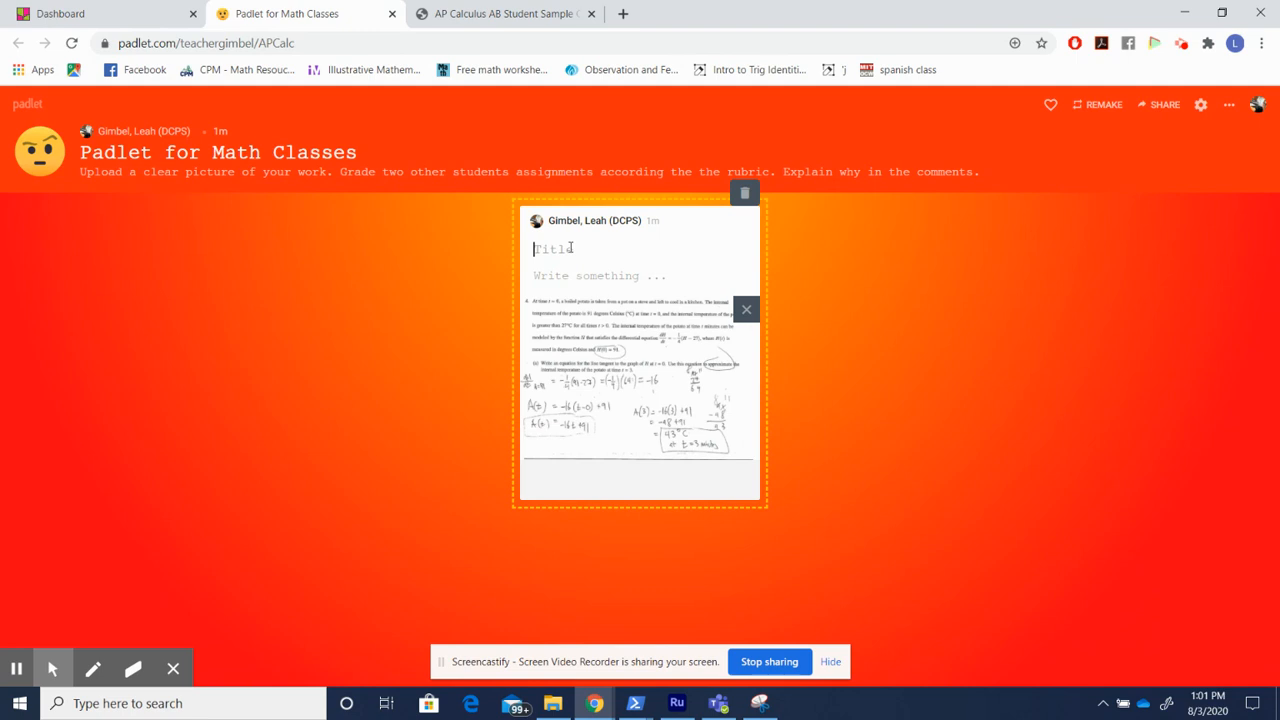
Title the pasted snip post 'My Work, Problem 4' and publish it
{"action": "type", "text": "My Work, Prob"}
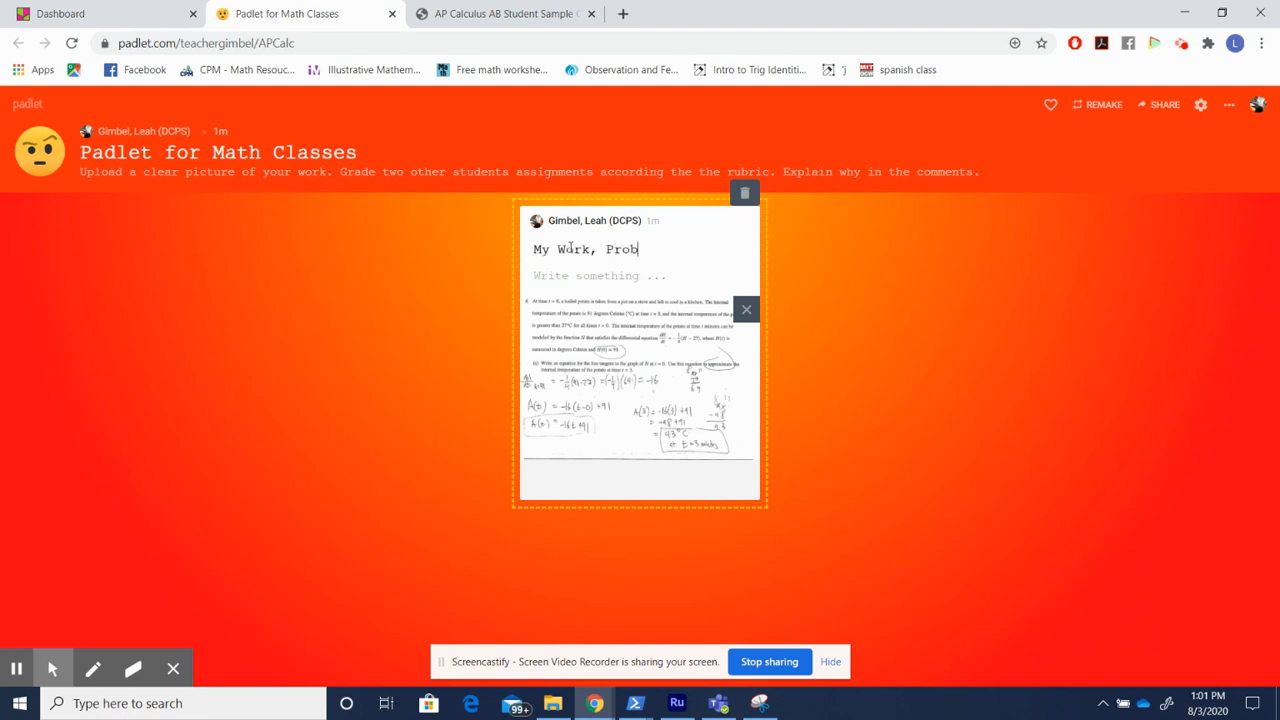
{"action": "type", "text": "le 4"}
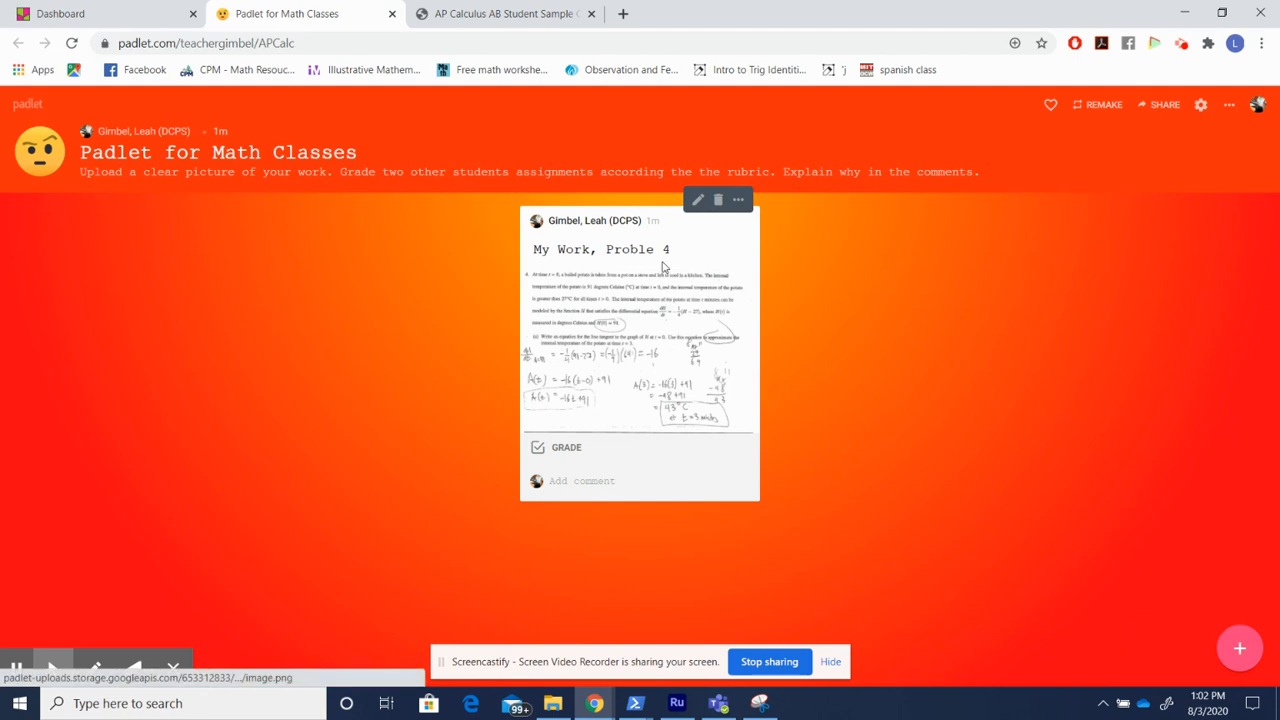
{"action": "left_click", "coordinate": [697, 199]}
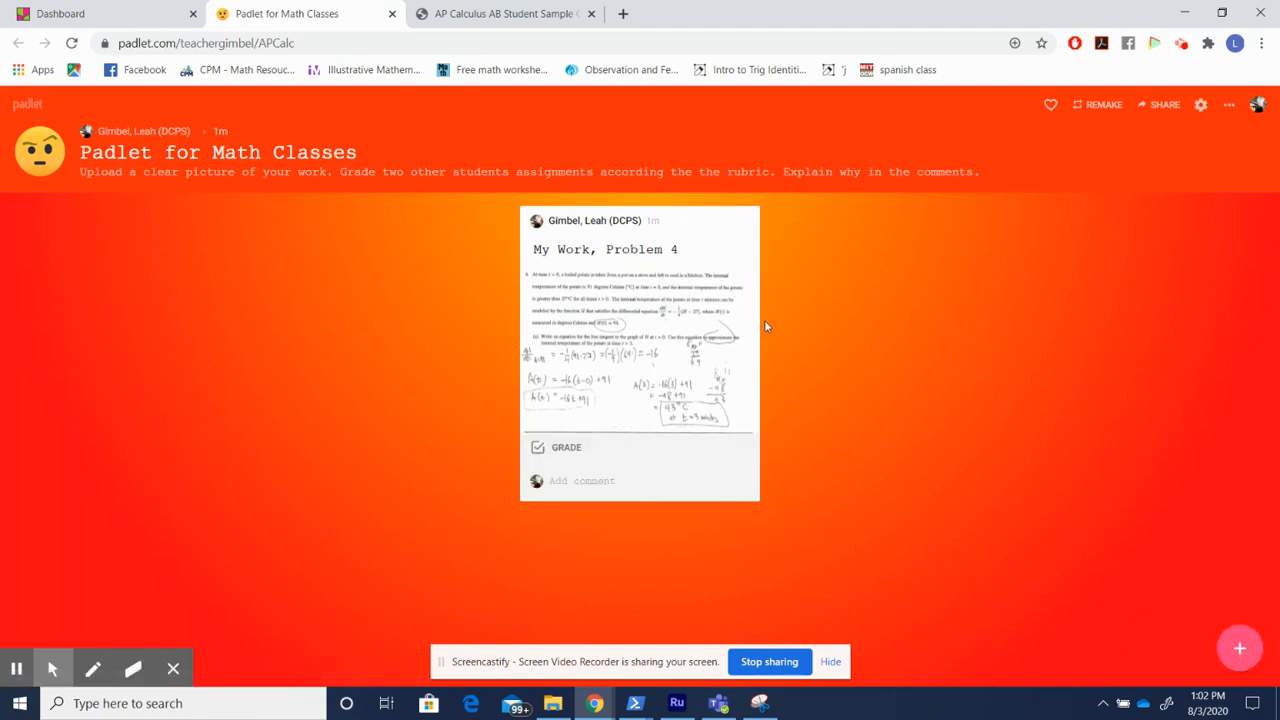
{"action": "mouse_move", "coordinate": [725, 341]}
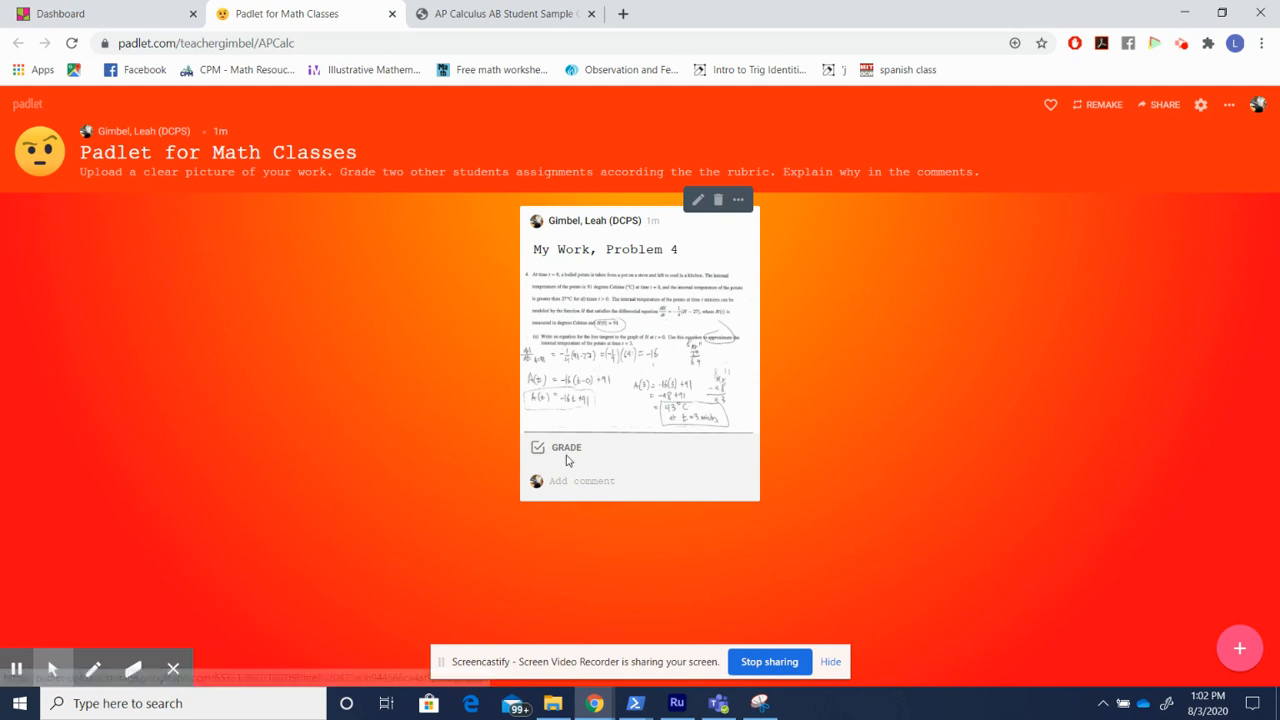
Grade the 'My Work, Problem 4' post with a score of 8 out of 10
{"action": "left_click", "coordinate": [538, 447]}
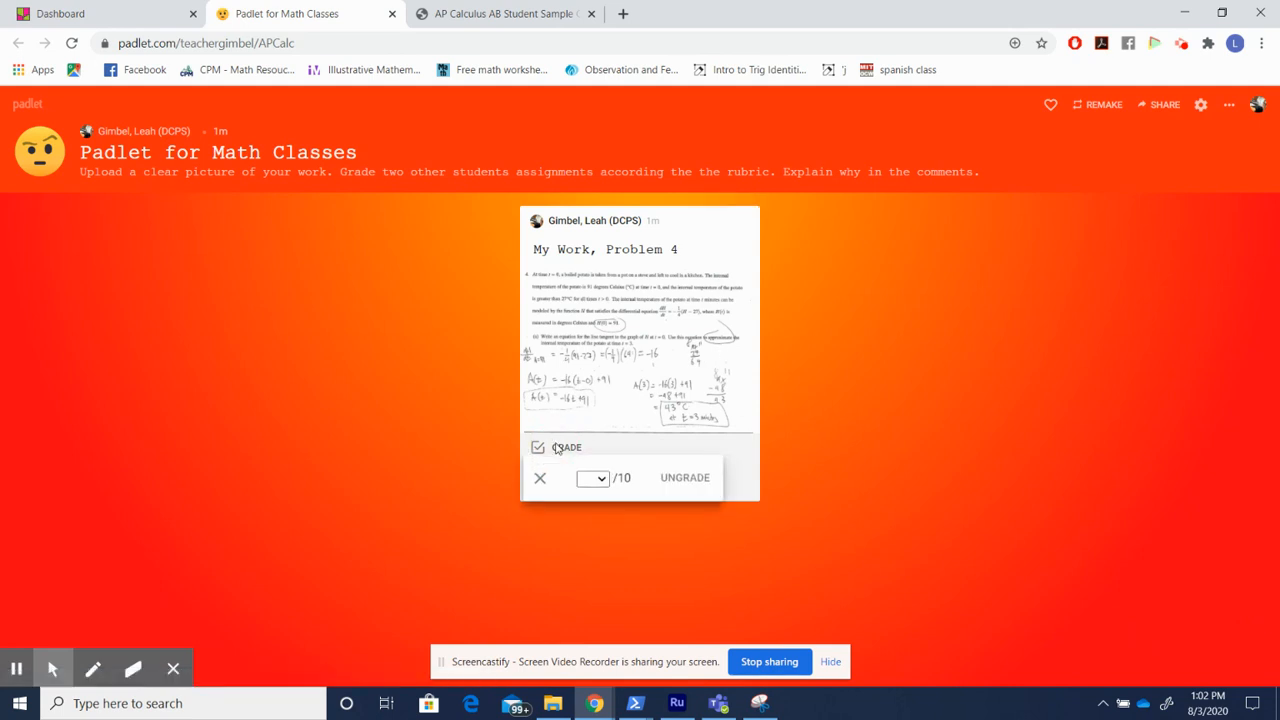
{"action": "left_click", "coordinate": [592, 477]}
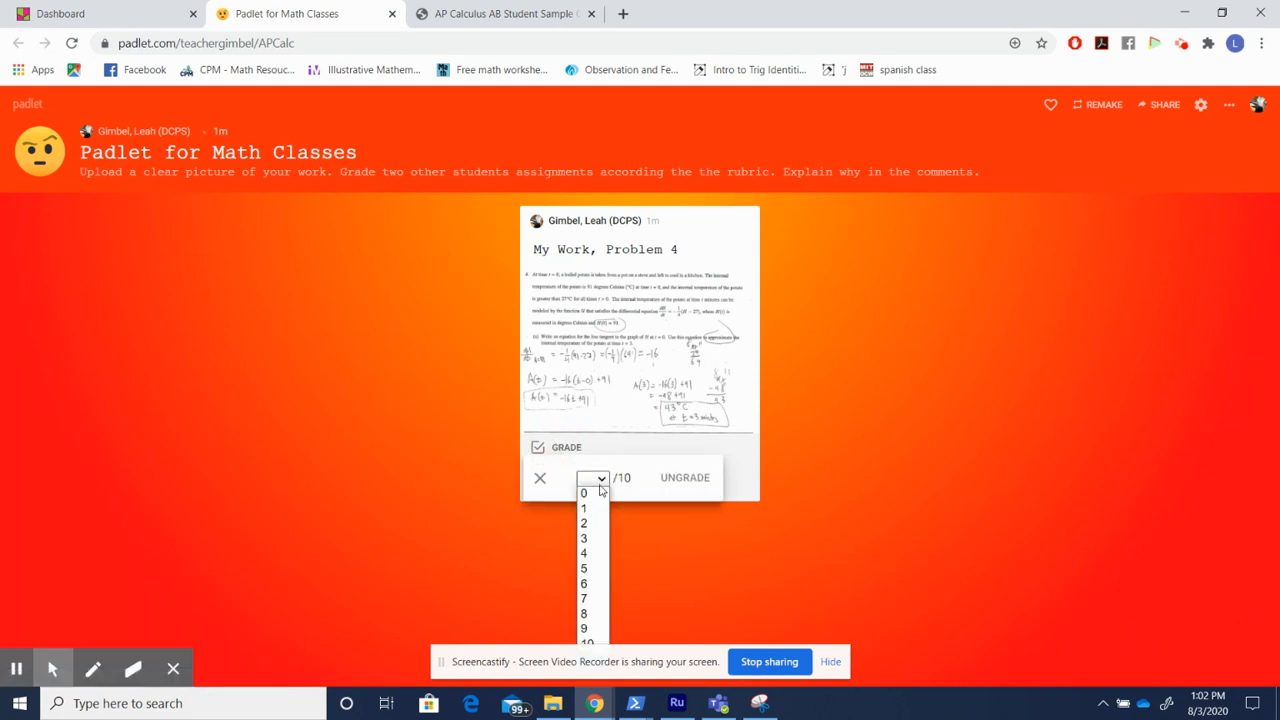
{"action": "mouse_move", "coordinate": [584, 613]}
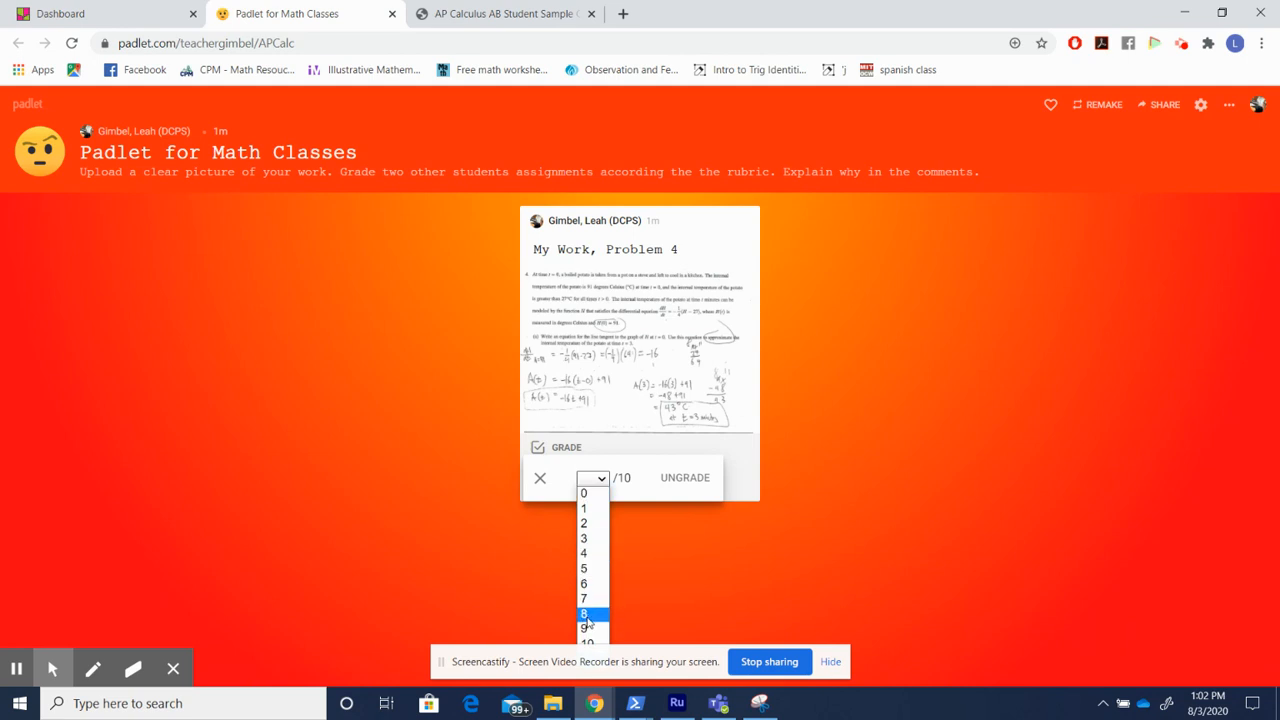
{"action": "left_click", "coordinate": [584, 614]}
{"action": "type", "text": "I gave Ms. gimb"}
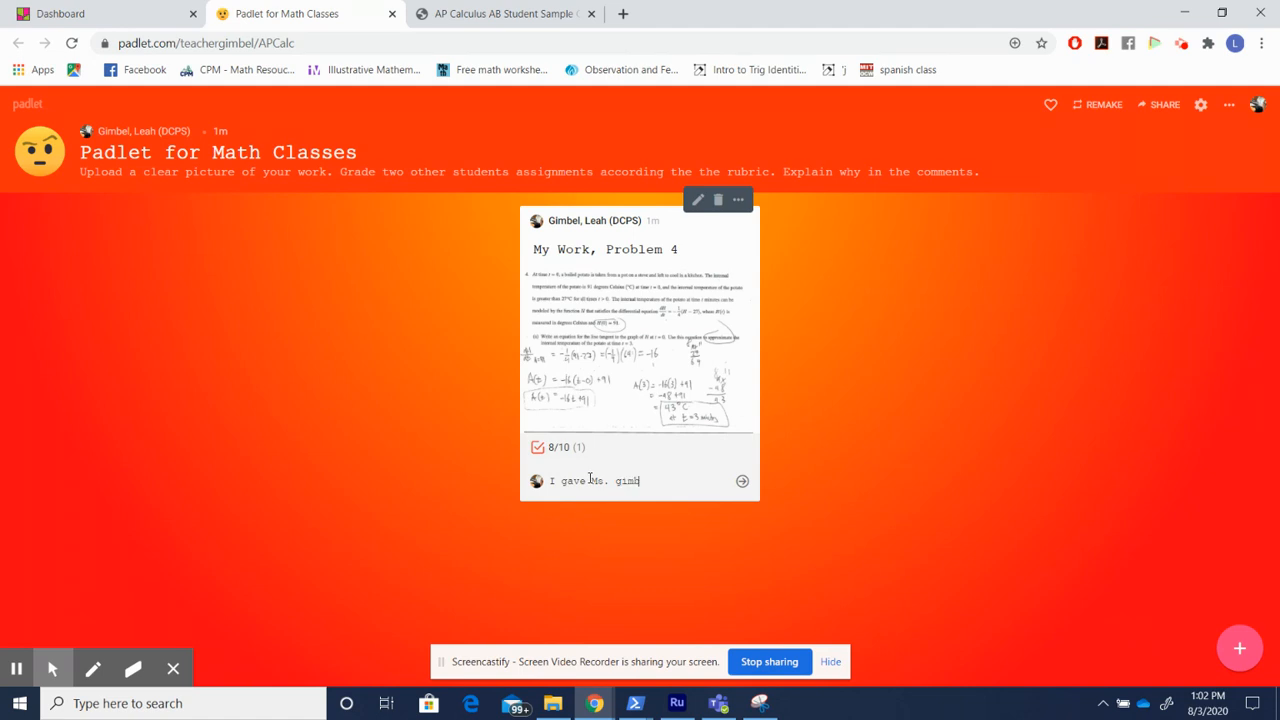
Write a comment explaining correct derivative work but values not plugged in accurately
{"action": "type", "text": "el an 8 because she"}
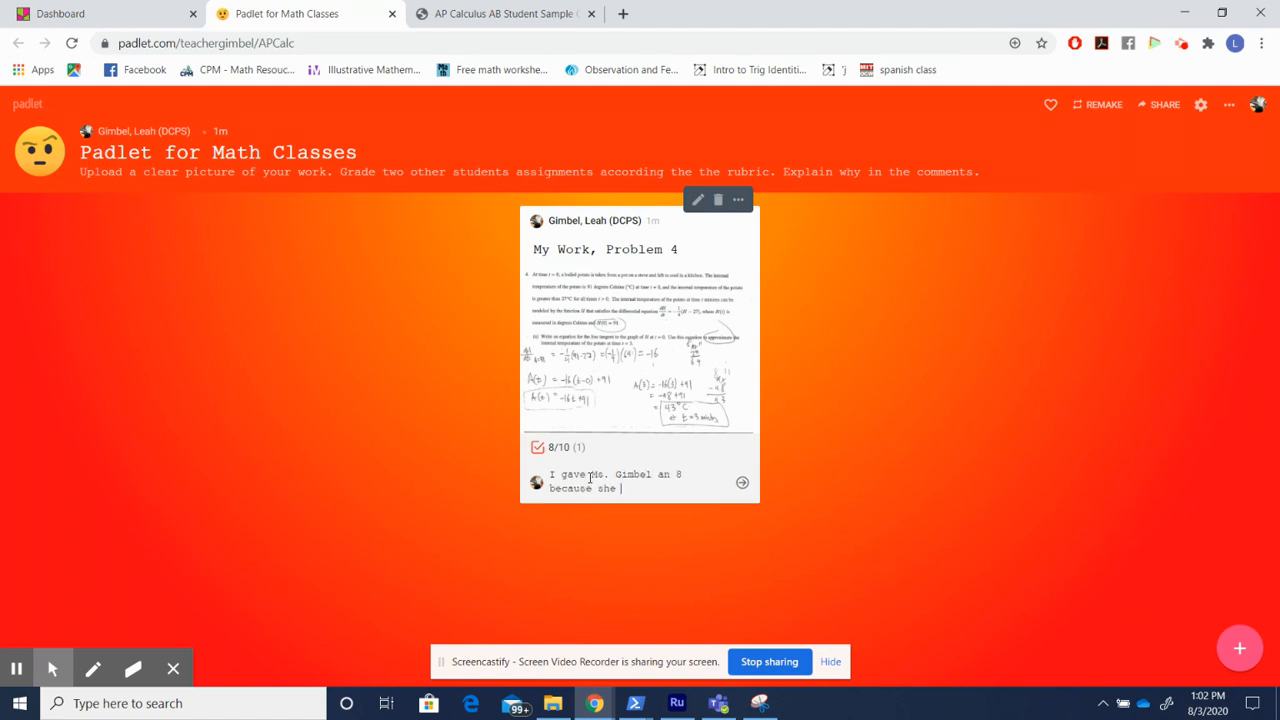
{"action": "type", "text": "shower correct"}
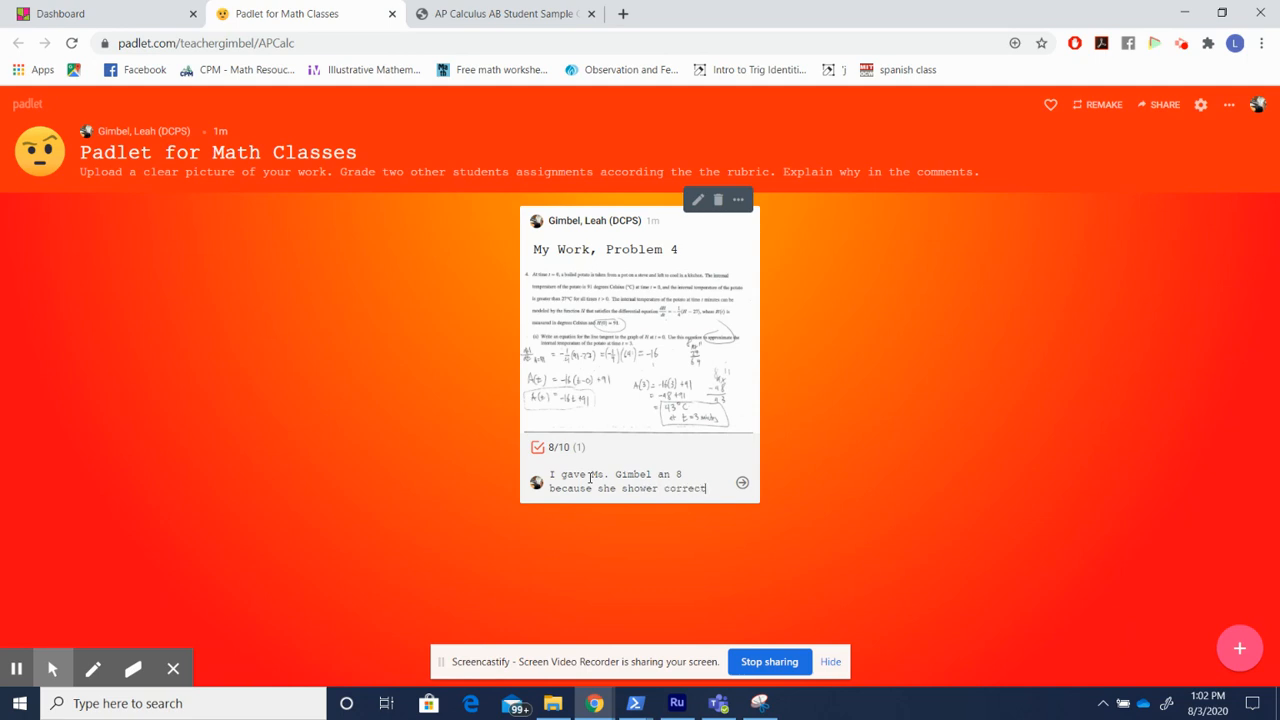
{"action": "type", "text": "work with the derivative but"}
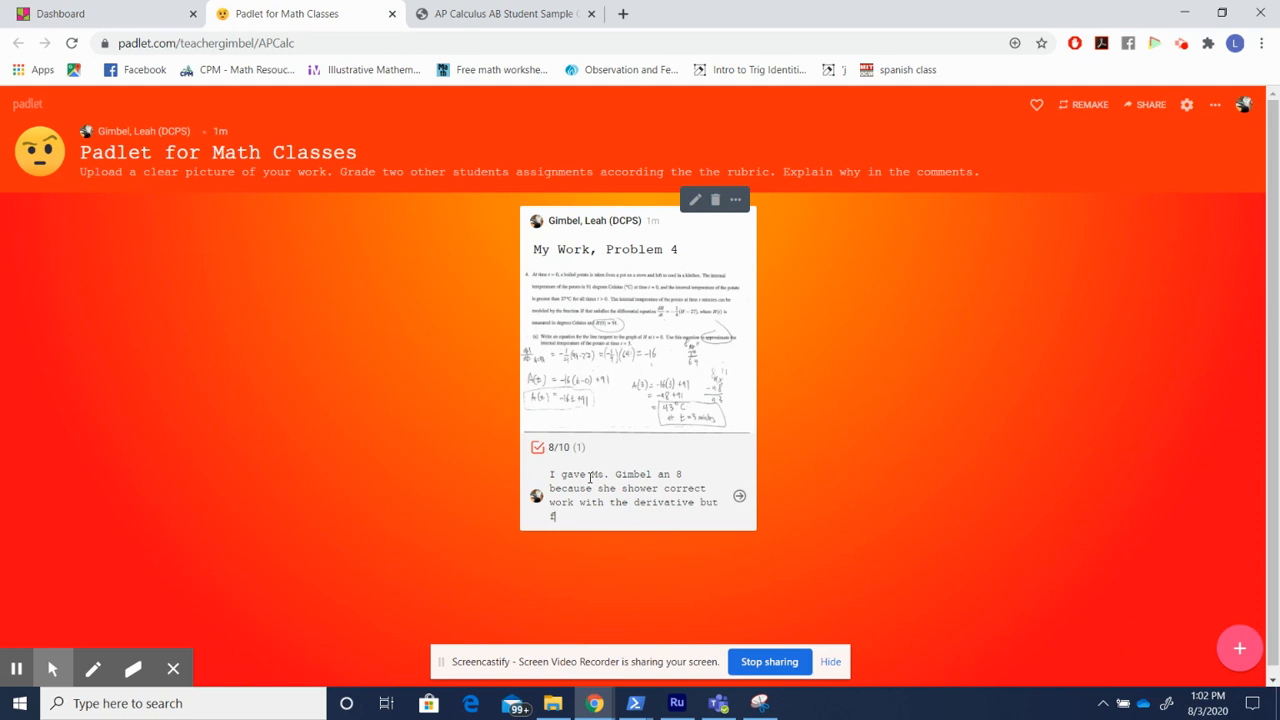
{"action": "type", "text": "failed to plug in the"}
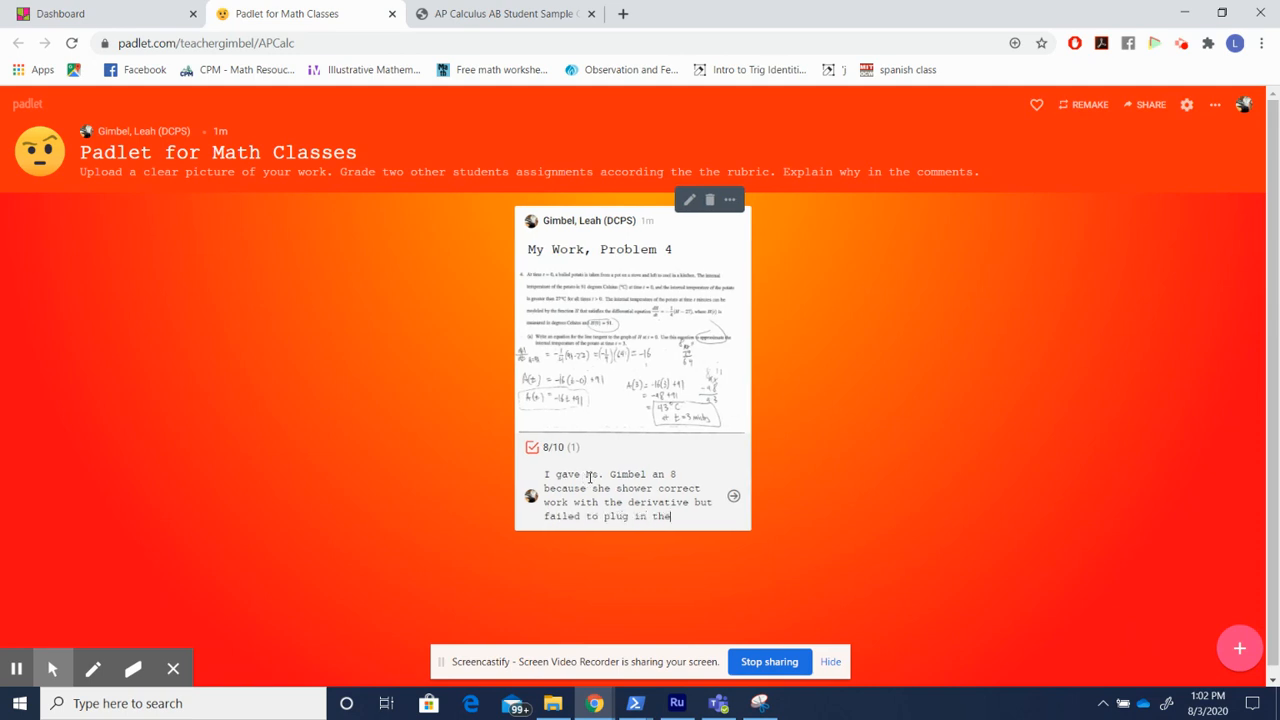
{"action": "type", "text": "values accur"}
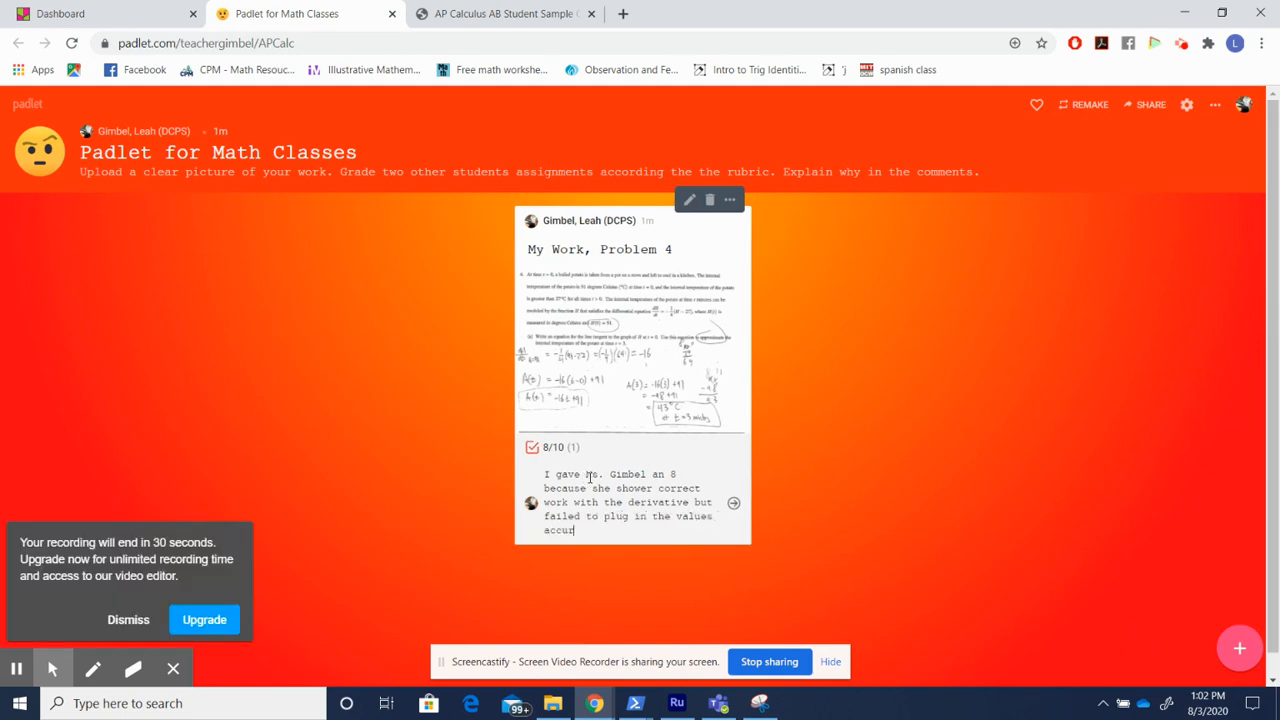
{"action": "type", "text": "ately."}
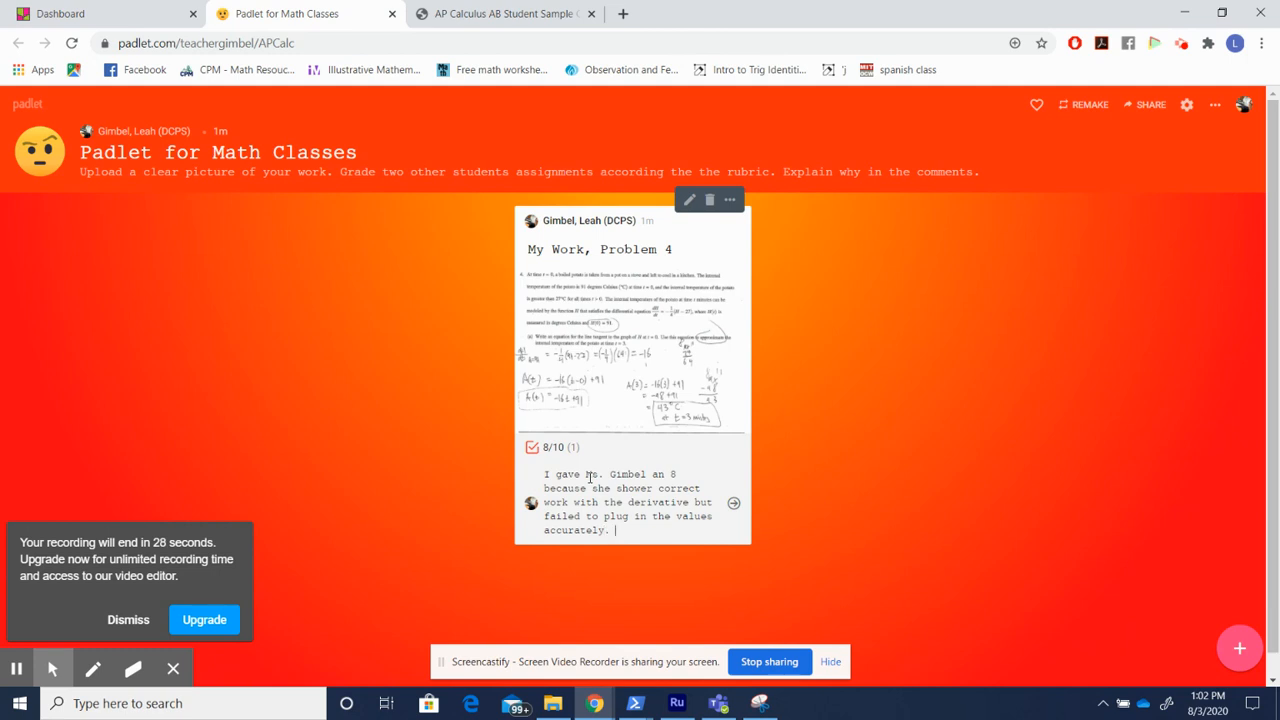